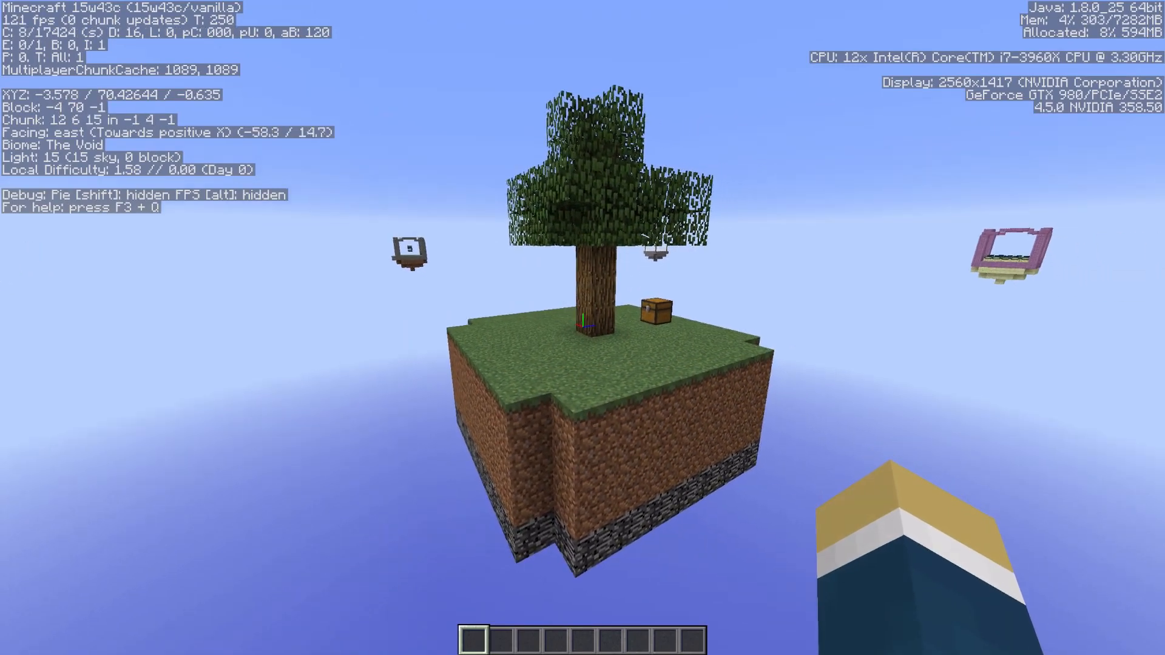
{"action": "mouse_move", "coordinate": [582, 327]}
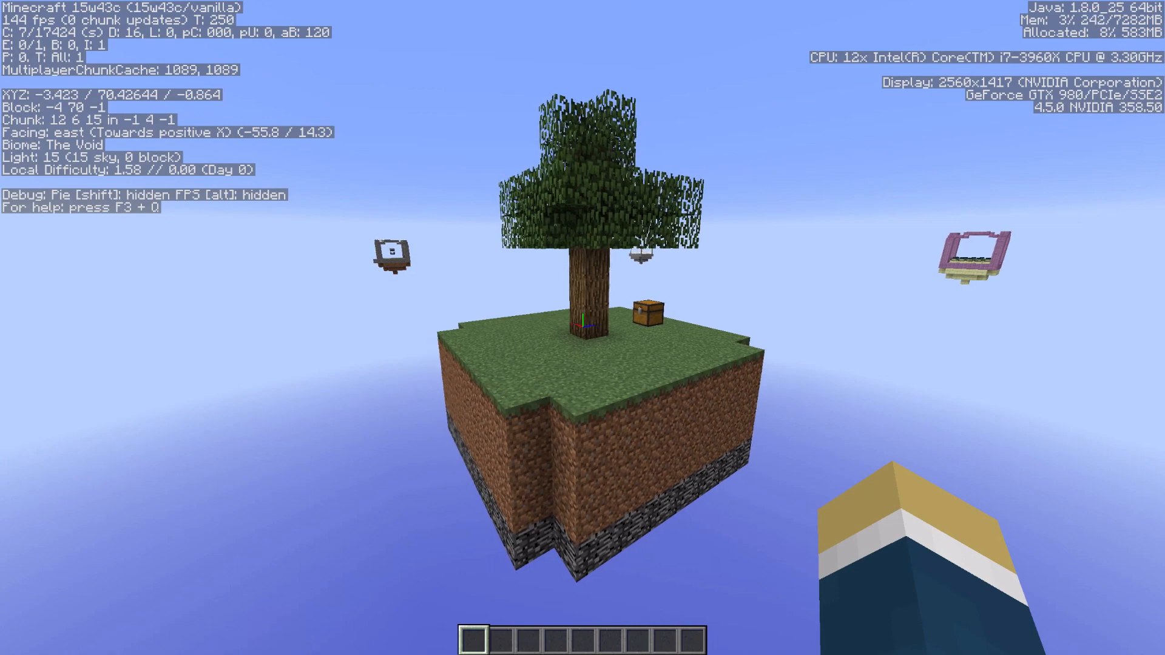
{"action": "mouse_move", "coordinate": [583, 328]}
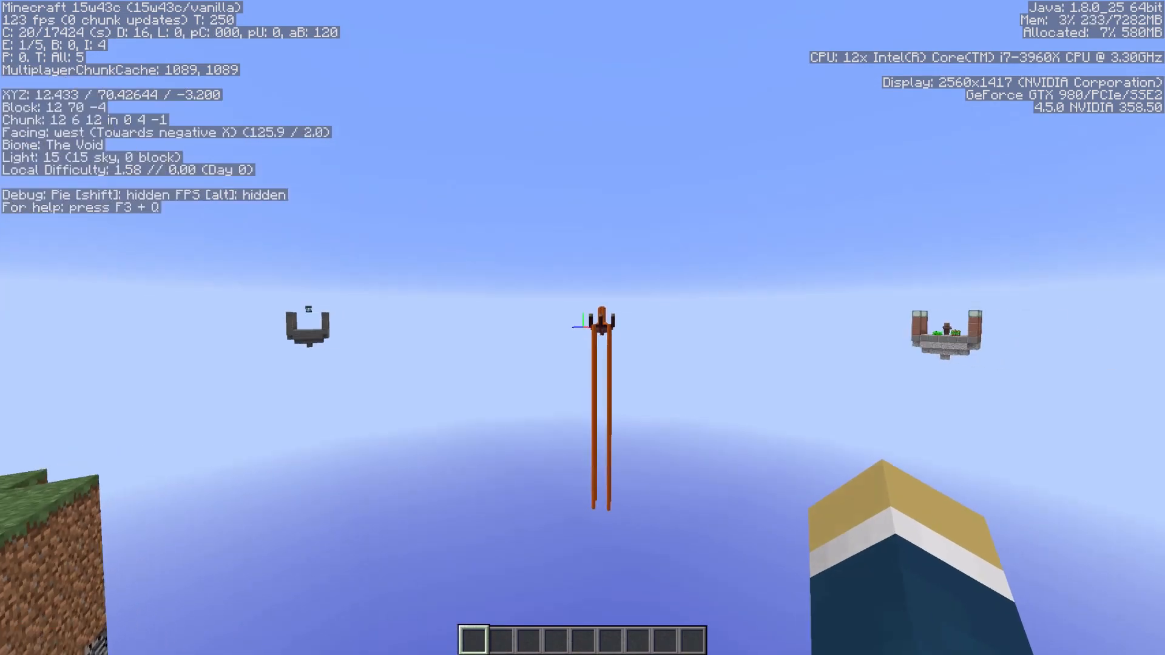
{"action": "mouse_move", "coordinate": [582, 328]}
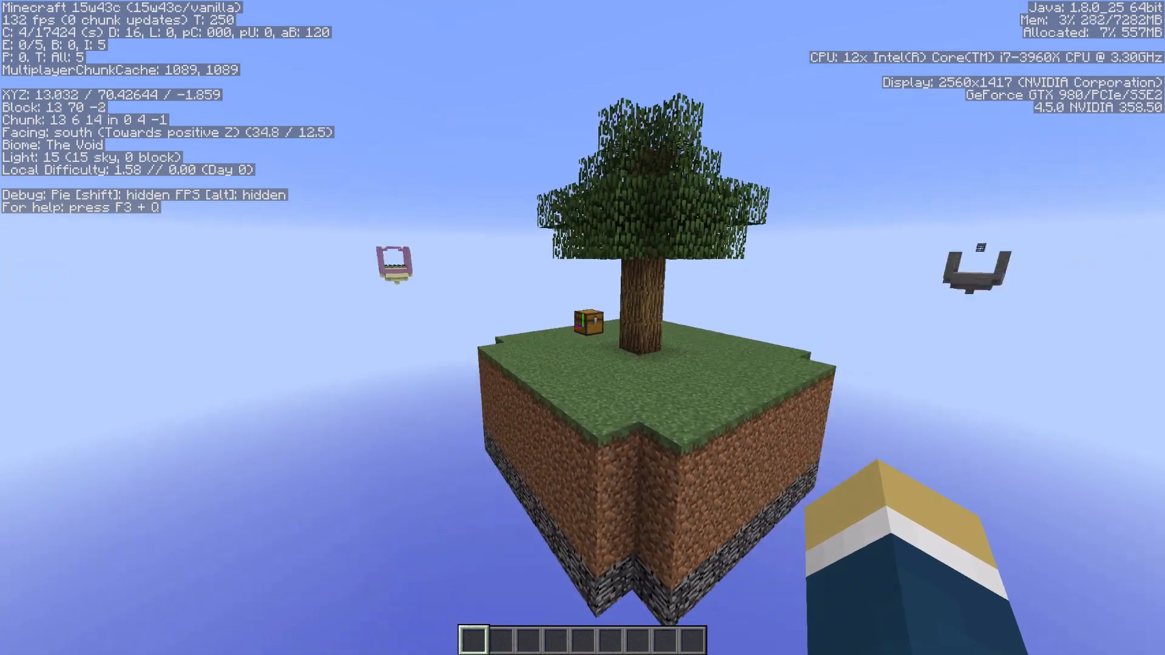
{"action": "mouse_move", "coordinate": [582, 328]}
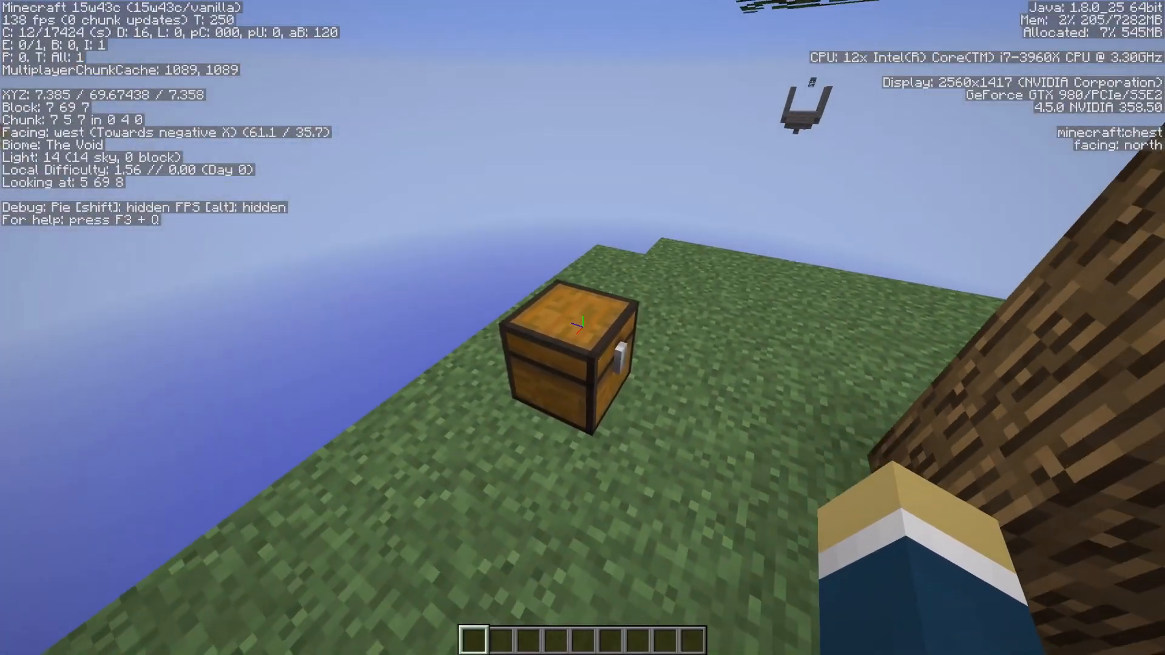
Step: Check the loot inside the starting island chest
{"action": "right_click", "coordinate": [580, 349]}
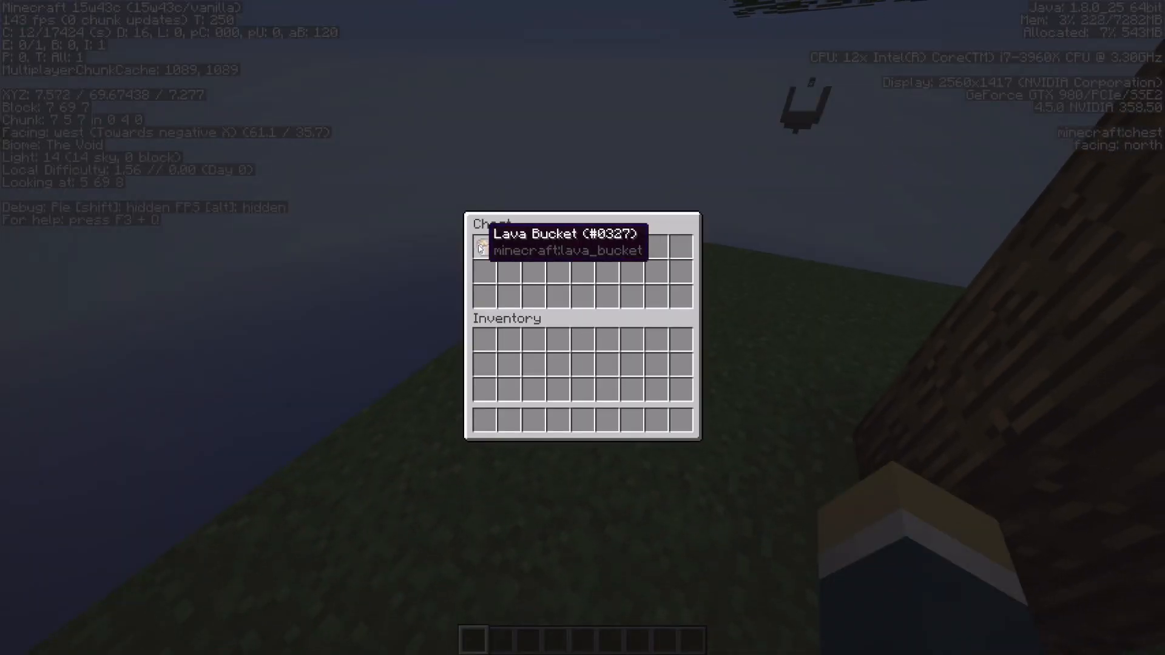
{"action": "mouse_move", "coordinate": [512, 247]}
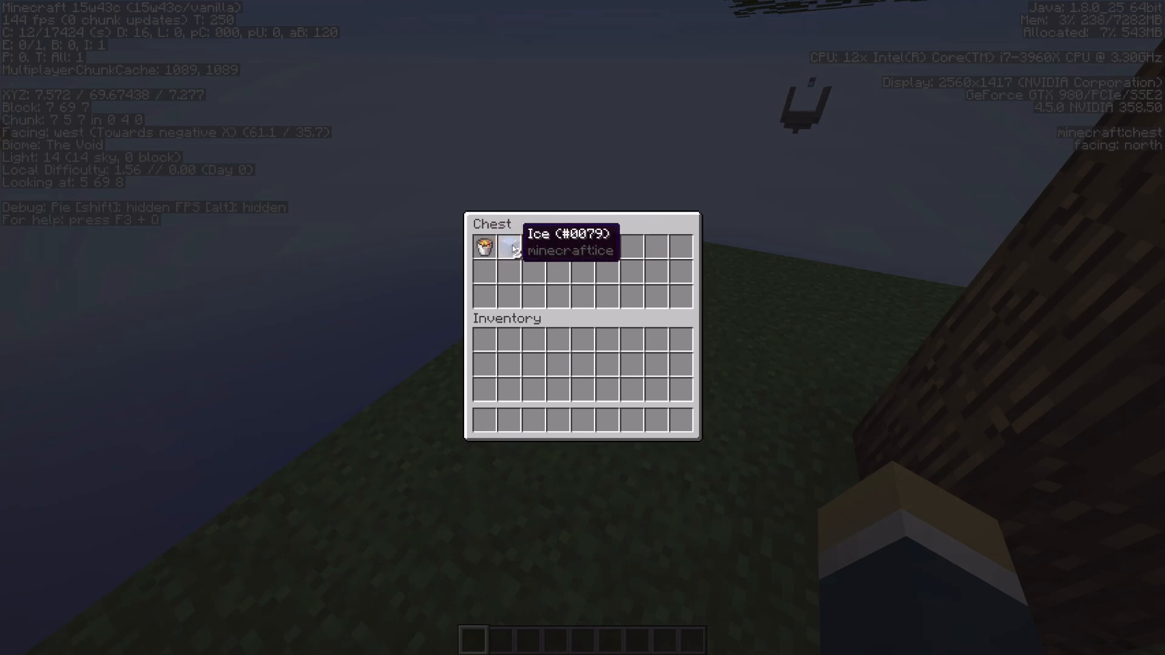
{"action": "mouse_move", "coordinate": [512, 253]}
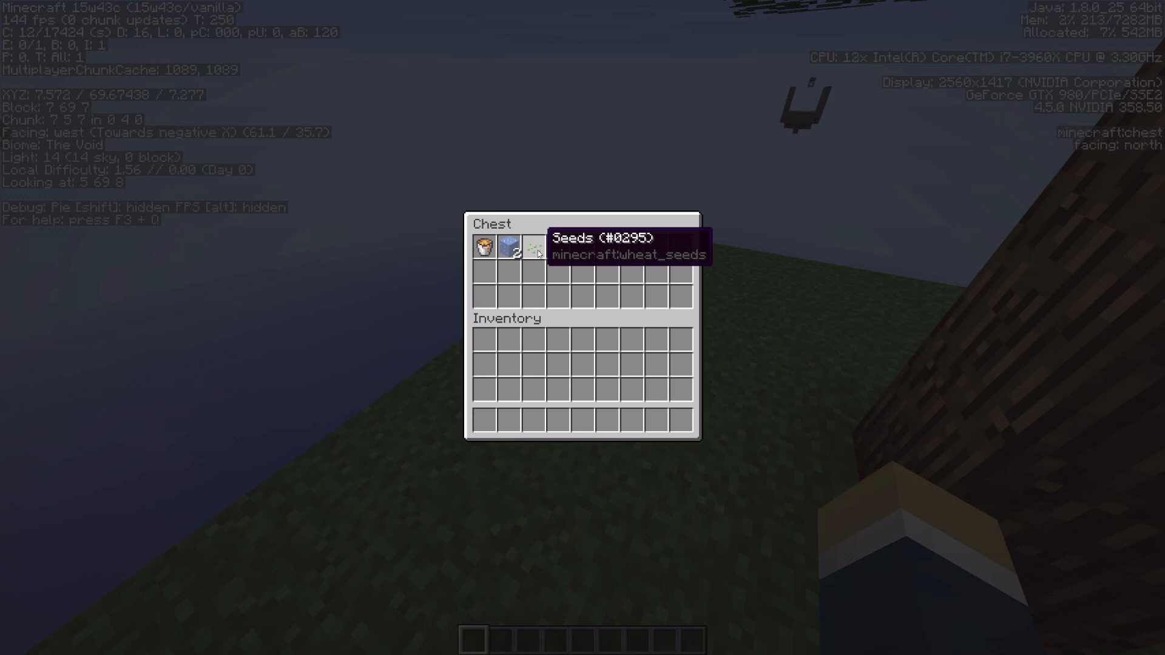
{"action": "key", "text": "Escape"}
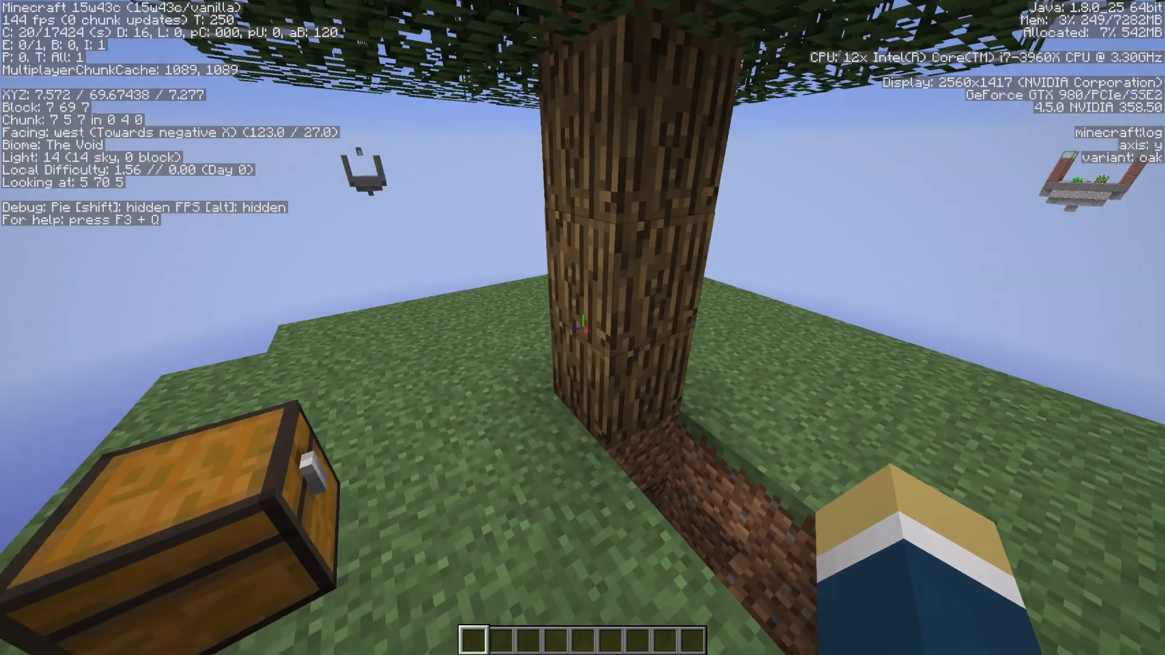
{"action": "mouse_move", "coordinate": [583, 323]}
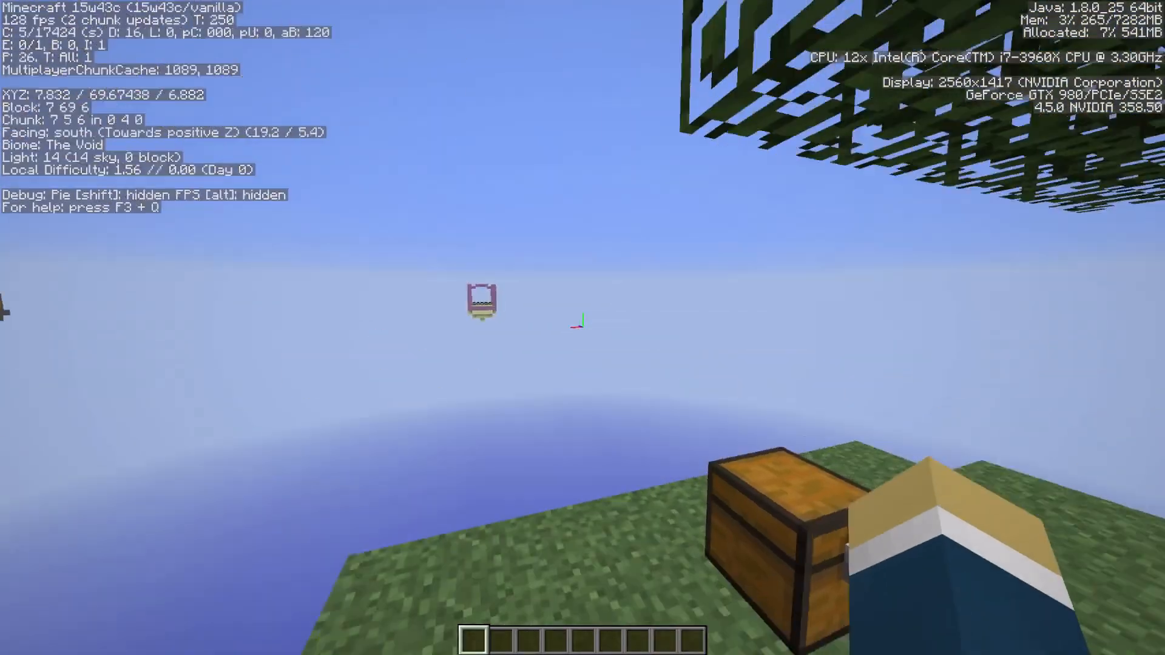
{"action": "mouse_move", "coordinate": [582, 327]}
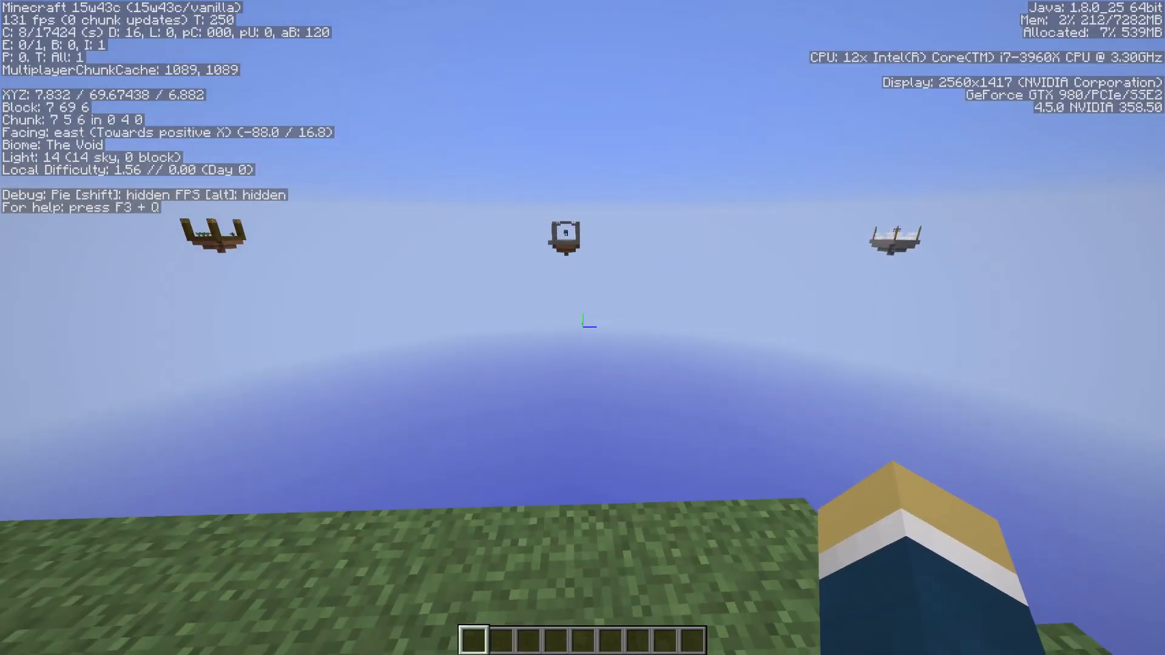
{"action": "mouse_move", "coordinate": [582, 328]}
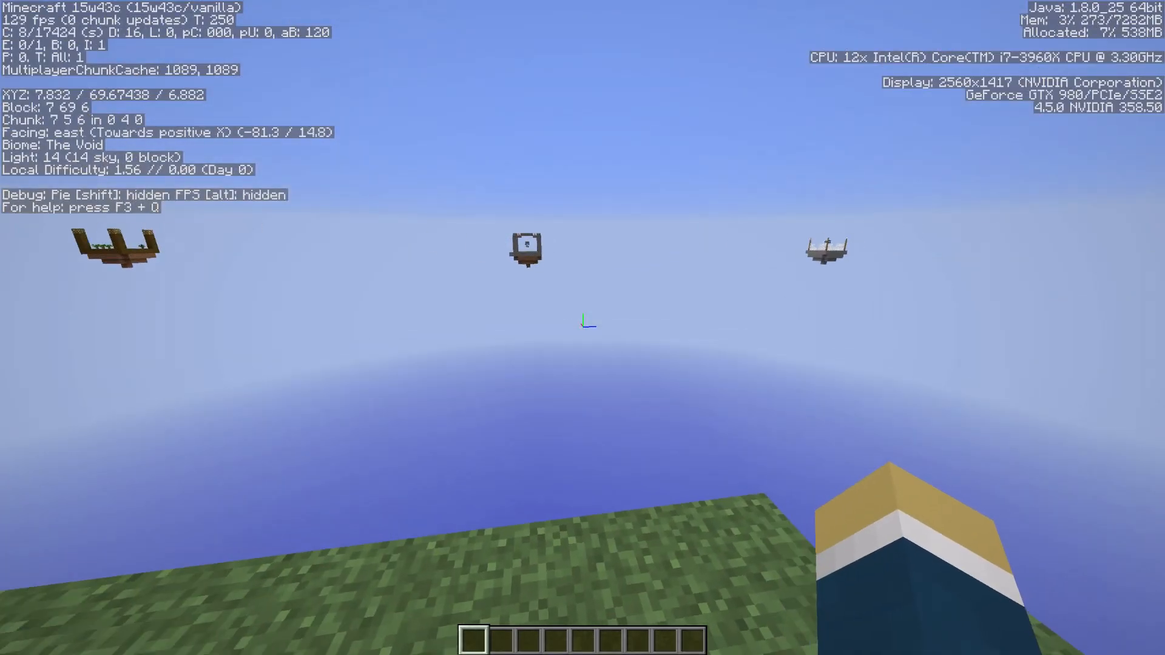
{"action": "mouse_move", "coordinate": [583, 327]}
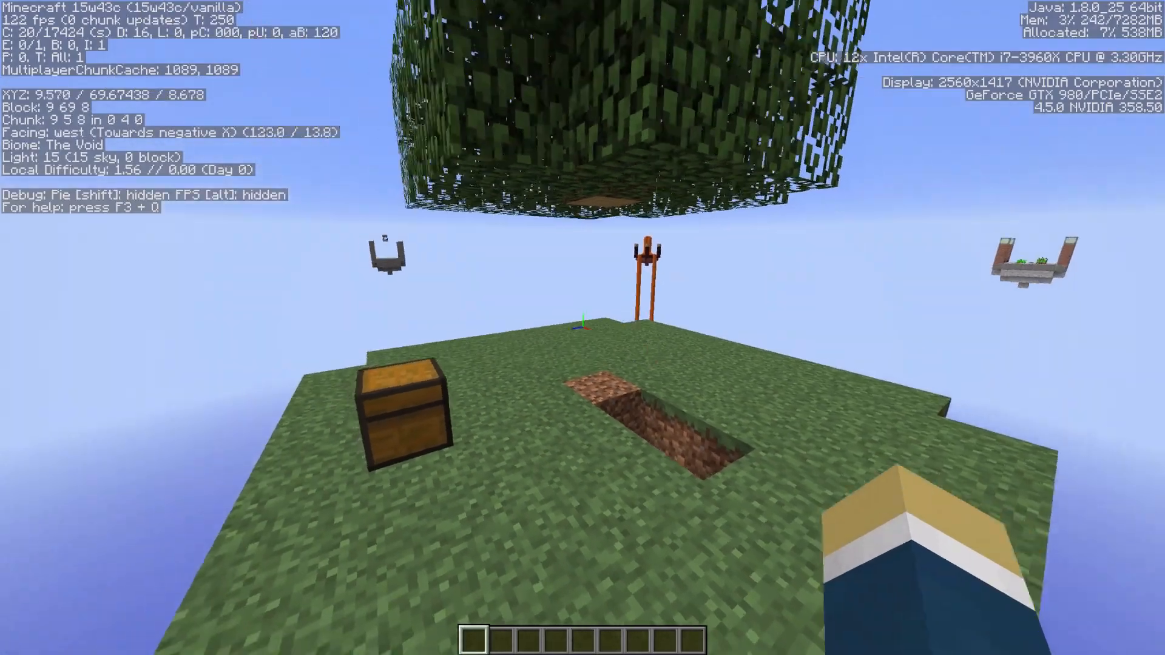
{"action": "mouse_move", "coordinate": [582, 321]}
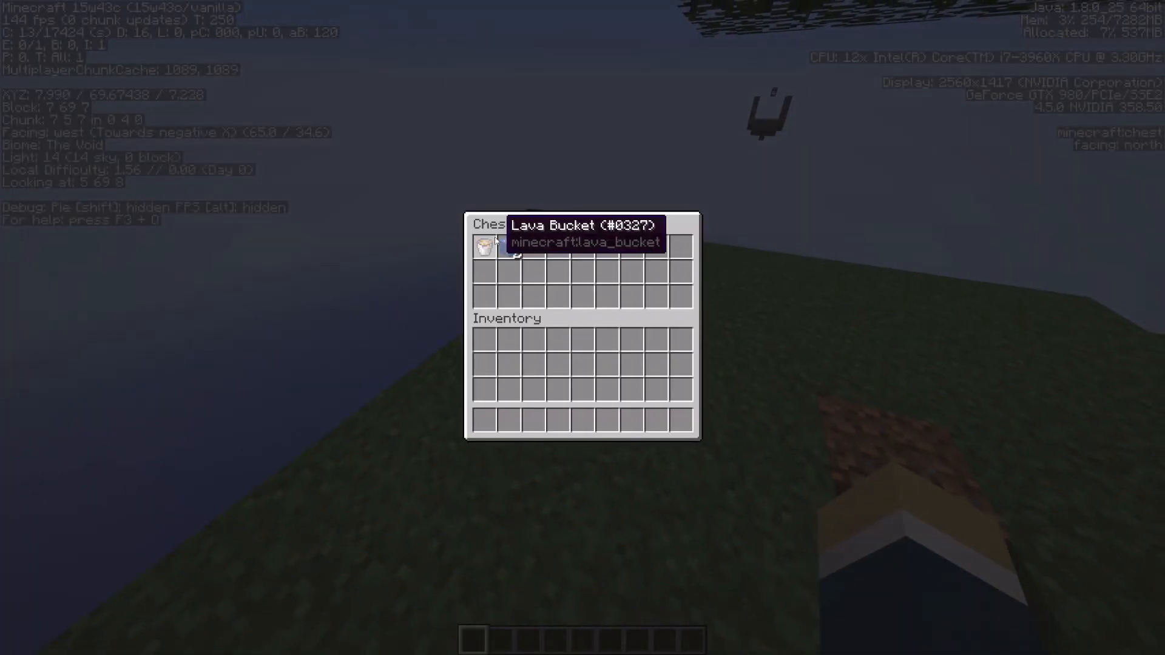
{"action": "key", "text": "Escape"}
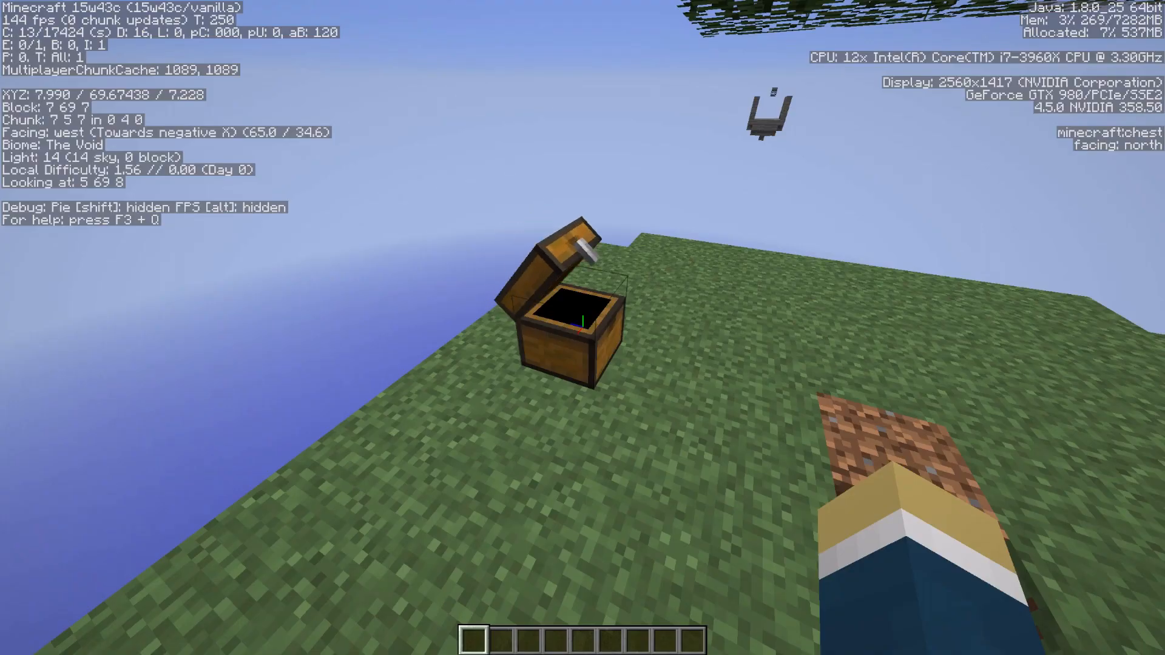
{"action": "mouse_move", "coordinate": [582, 327]}
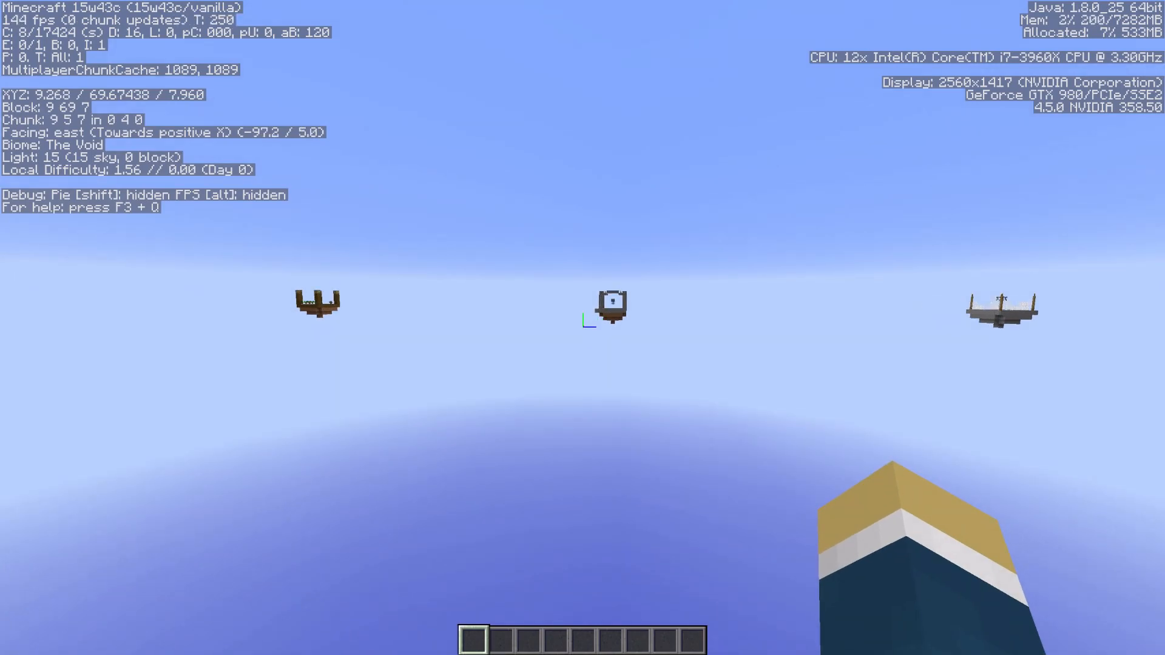
{"action": "mouse_move", "coordinate": [583, 327]}
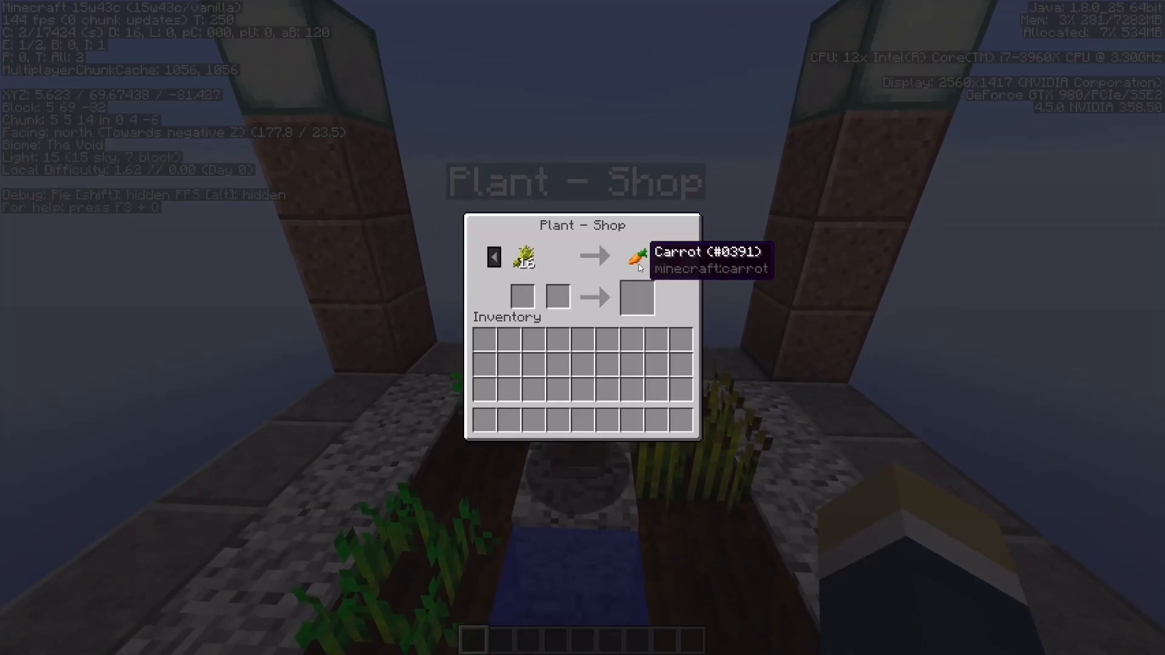
Step: Page through the Plant Shop trades past the carrot, potato and sugar cane offers
{"action": "left_click", "coordinate": [668, 257]}
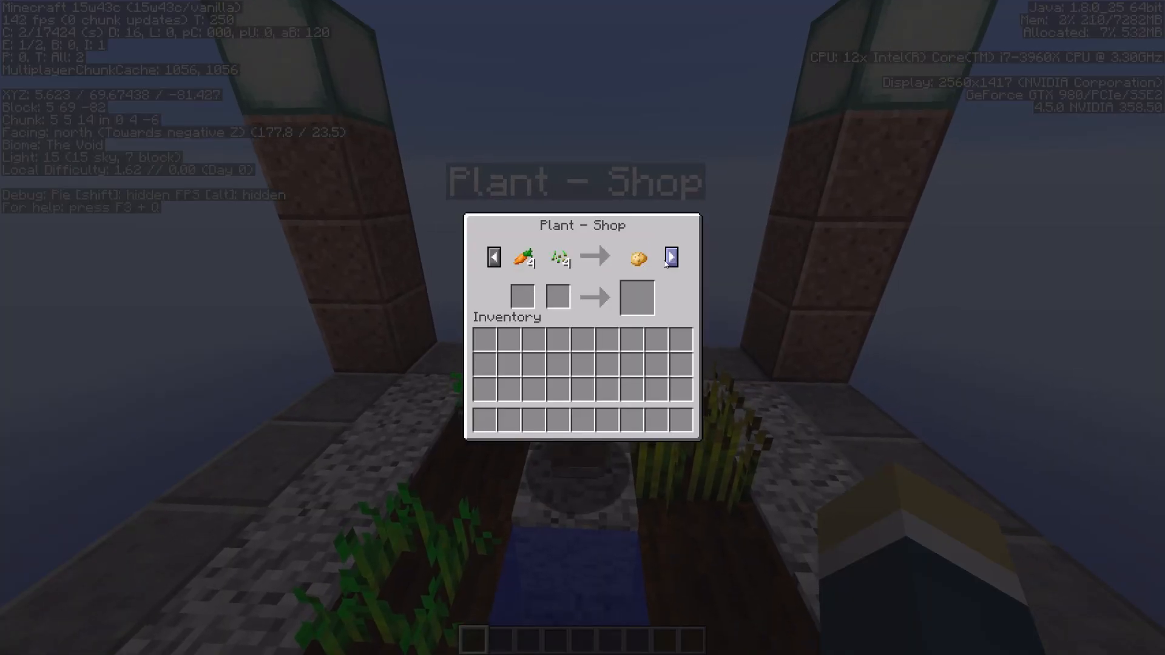
{"action": "mouse_move", "coordinate": [524, 257]}
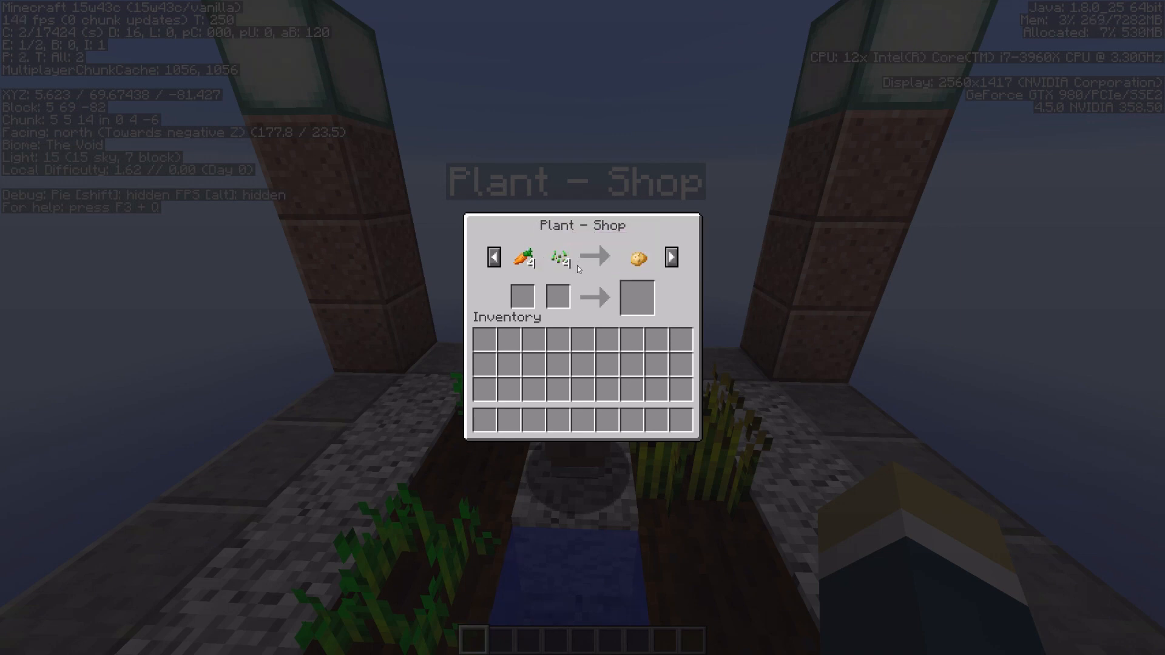
{"action": "mouse_move", "coordinate": [634, 258]}
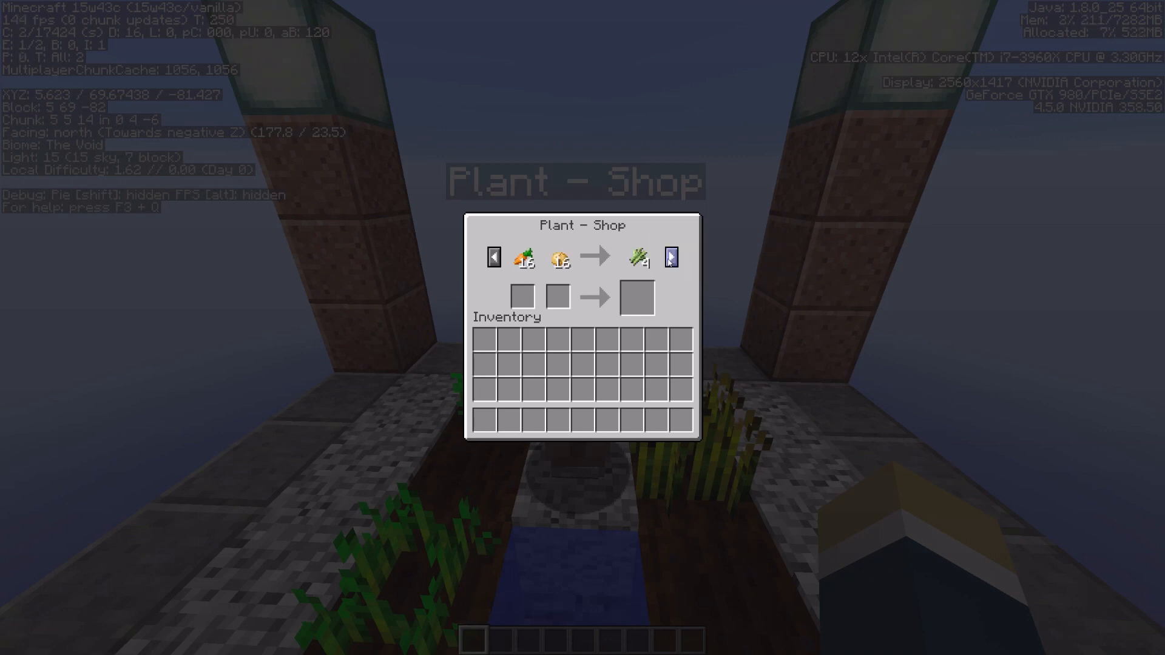
{"action": "left_click", "coordinate": [670, 257]}
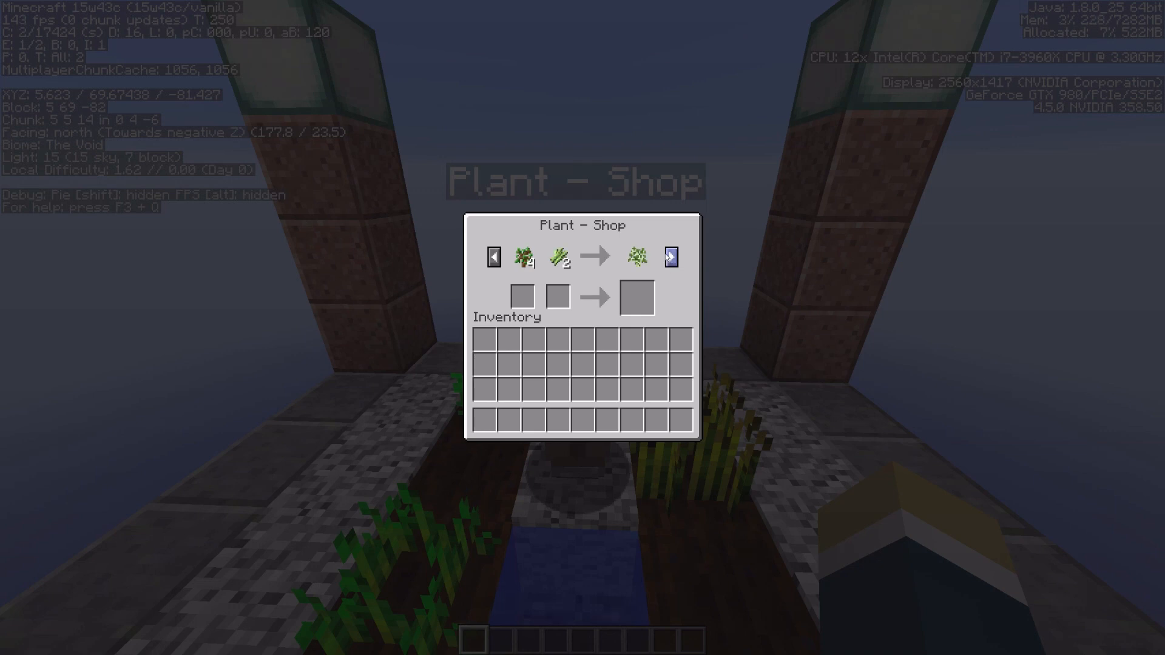
{"action": "left_click", "coordinate": [669, 256]}
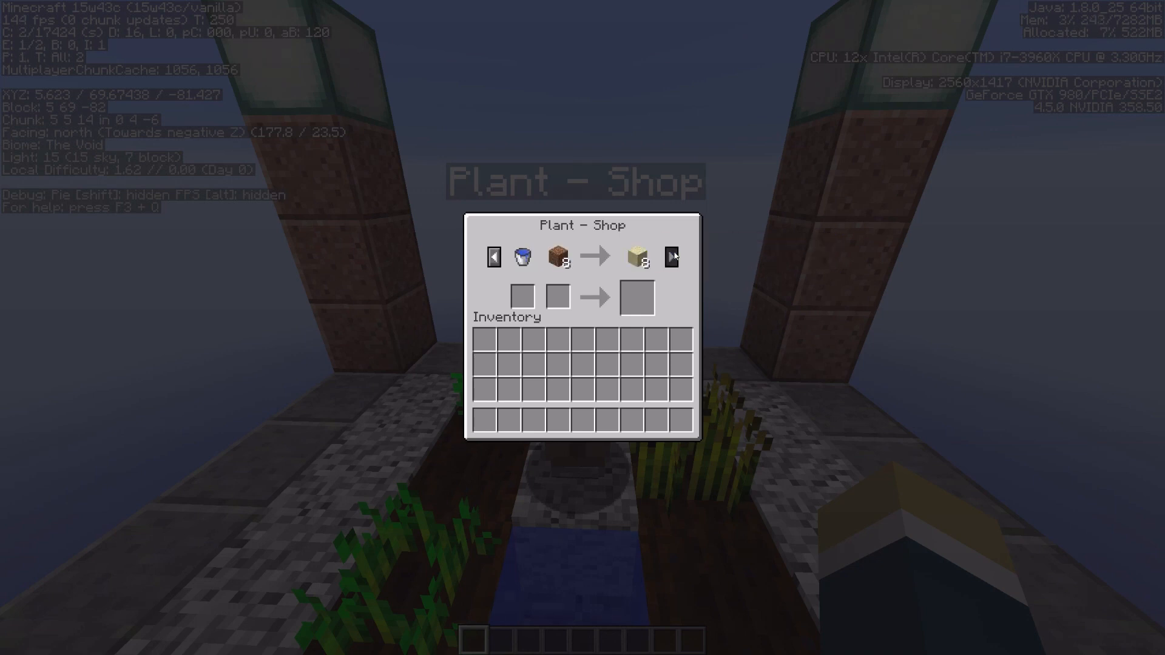
{"action": "mouse_move", "coordinate": [561, 257]}
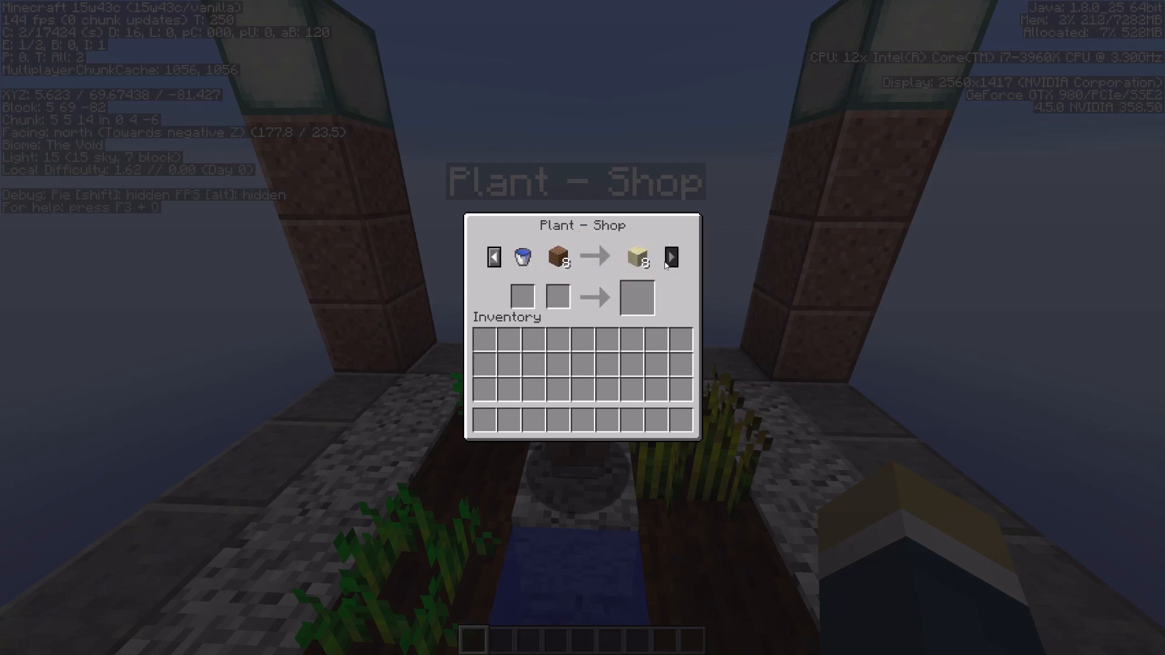
{"action": "key", "text": "Escape"}
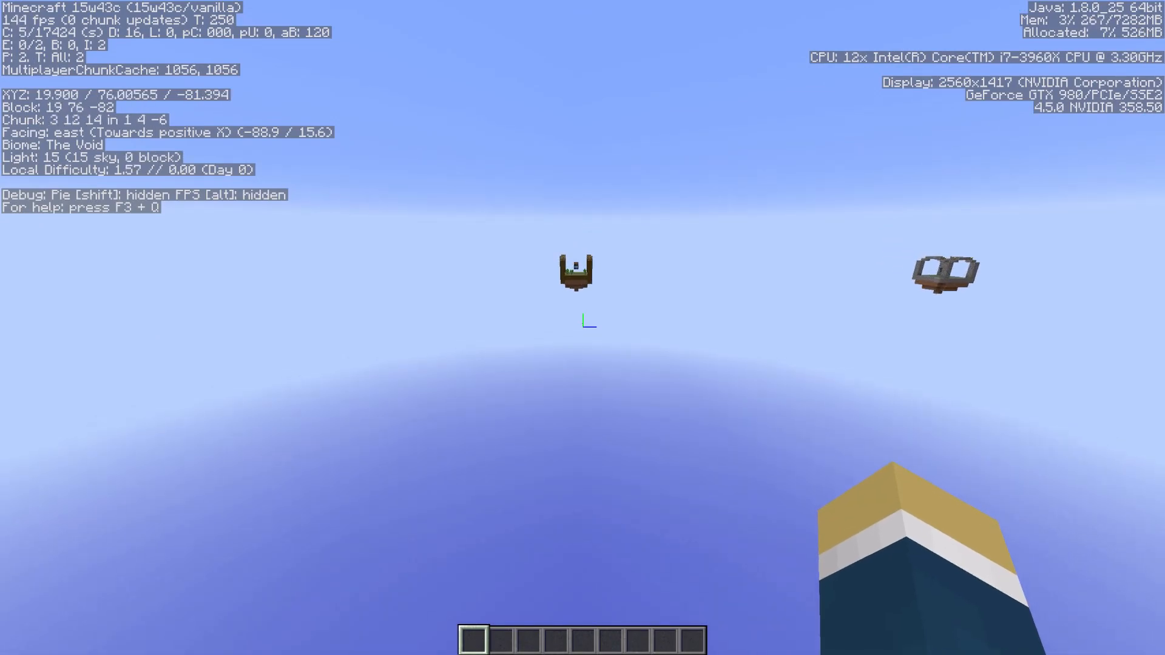
Step: Fly east across the void toward the row of floating spawner islands
{"action": "key", "text": "w"}
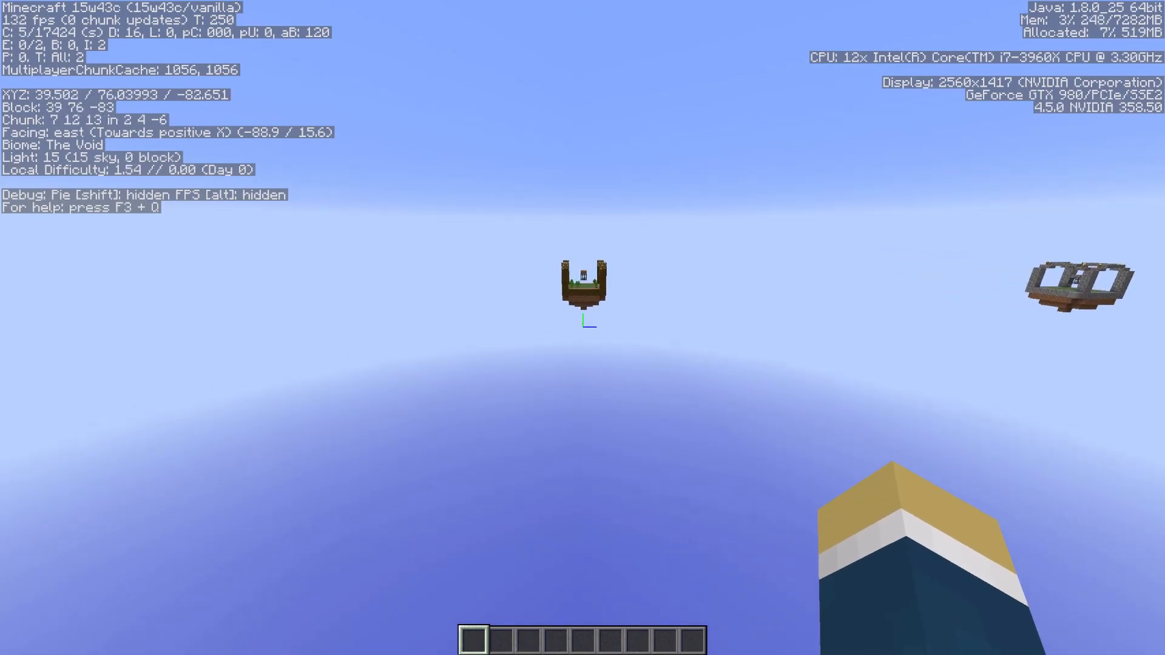
{"action": "key", "text": "w"}
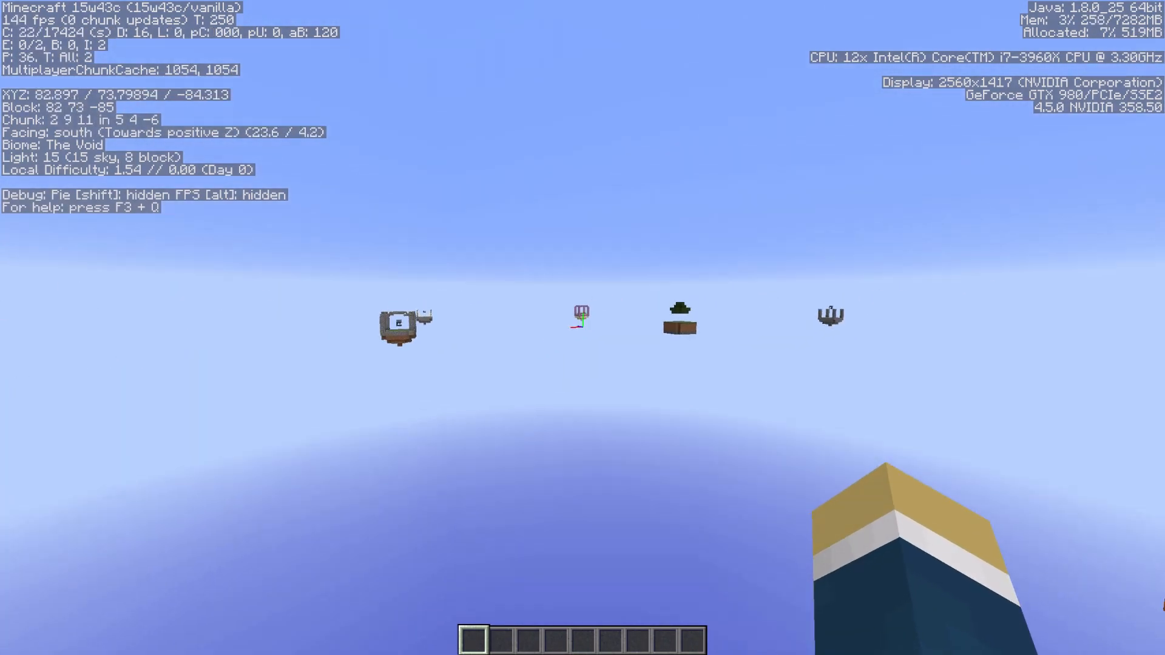
{"action": "key", "text": "w"}
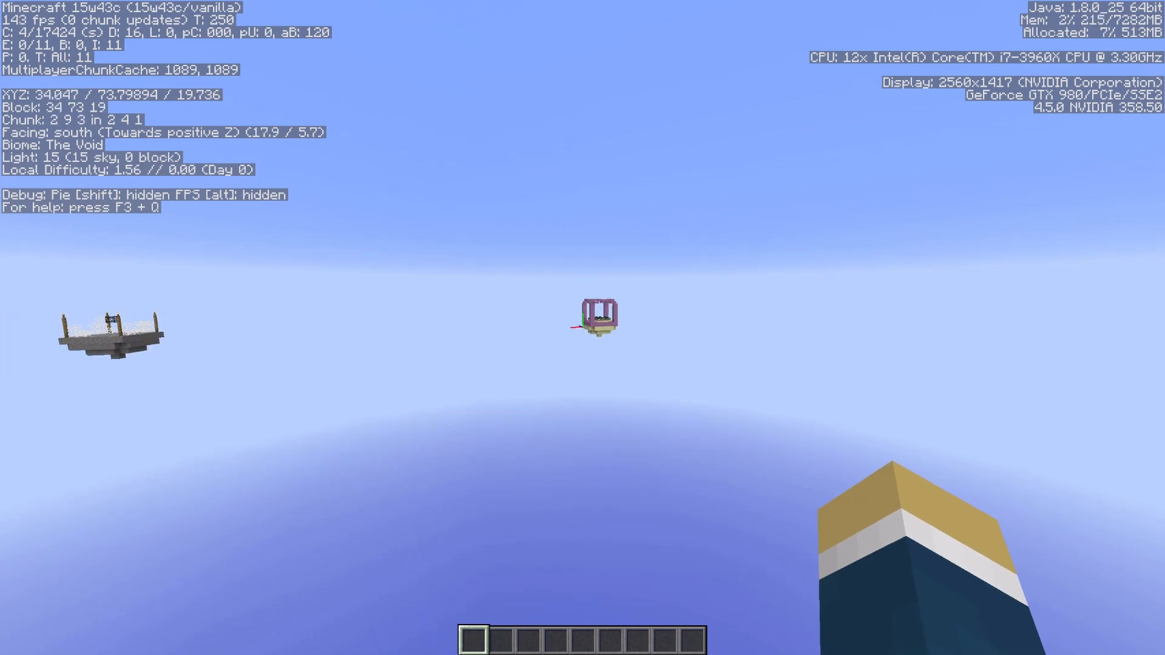
{"action": "mouse_move", "coordinate": [583, 328]}
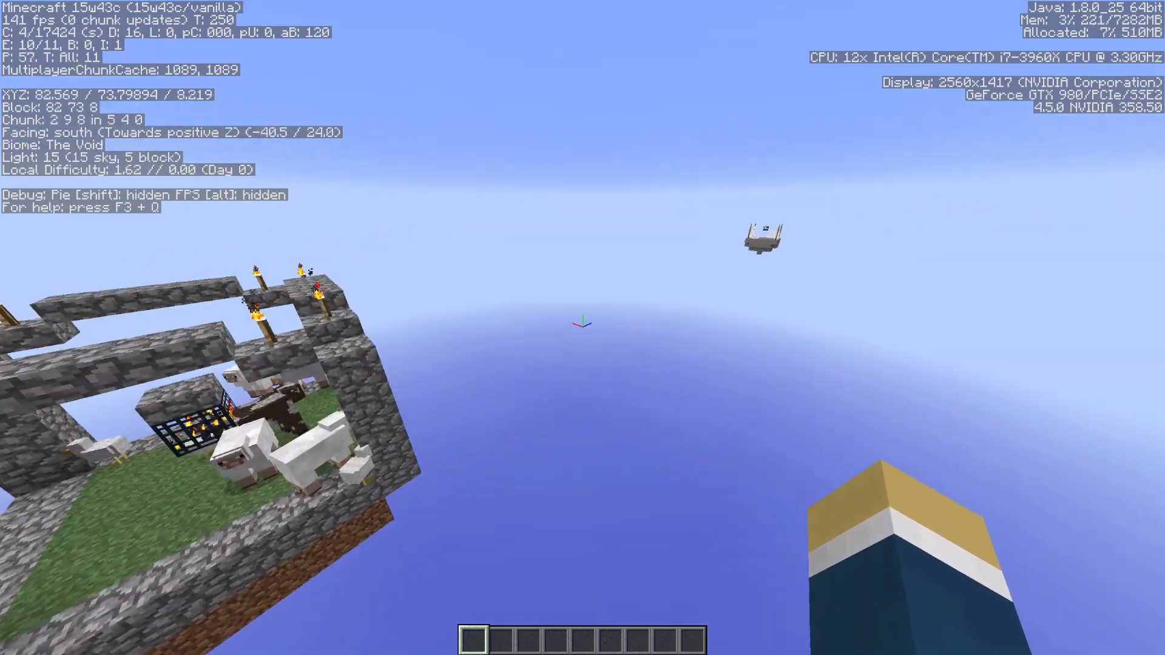
{"action": "mouse_move", "coordinate": [583, 320]}
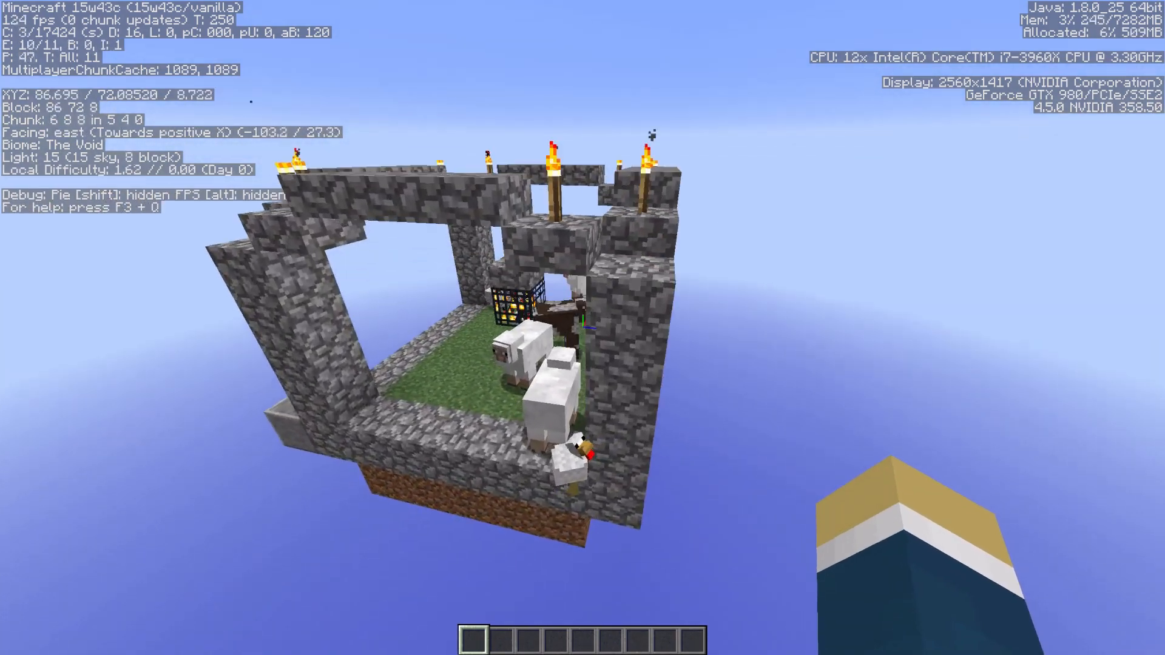
{"action": "mouse_move", "coordinate": [582, 328]}
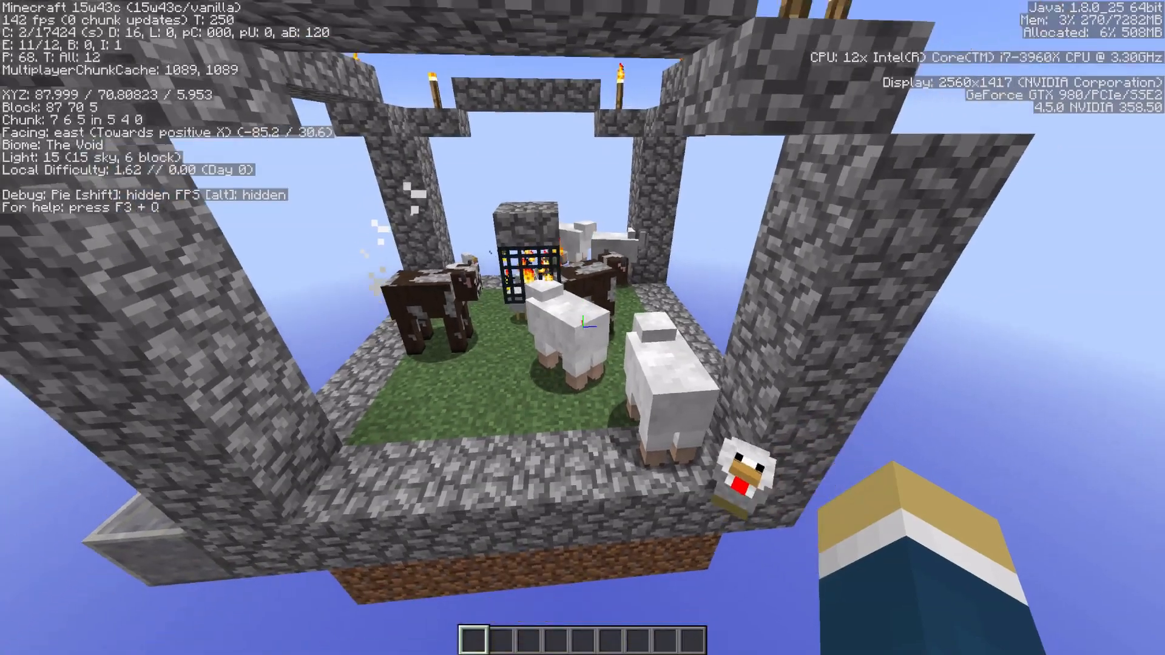
{"action": "mouse_move", "coordinate": [583, 327]}
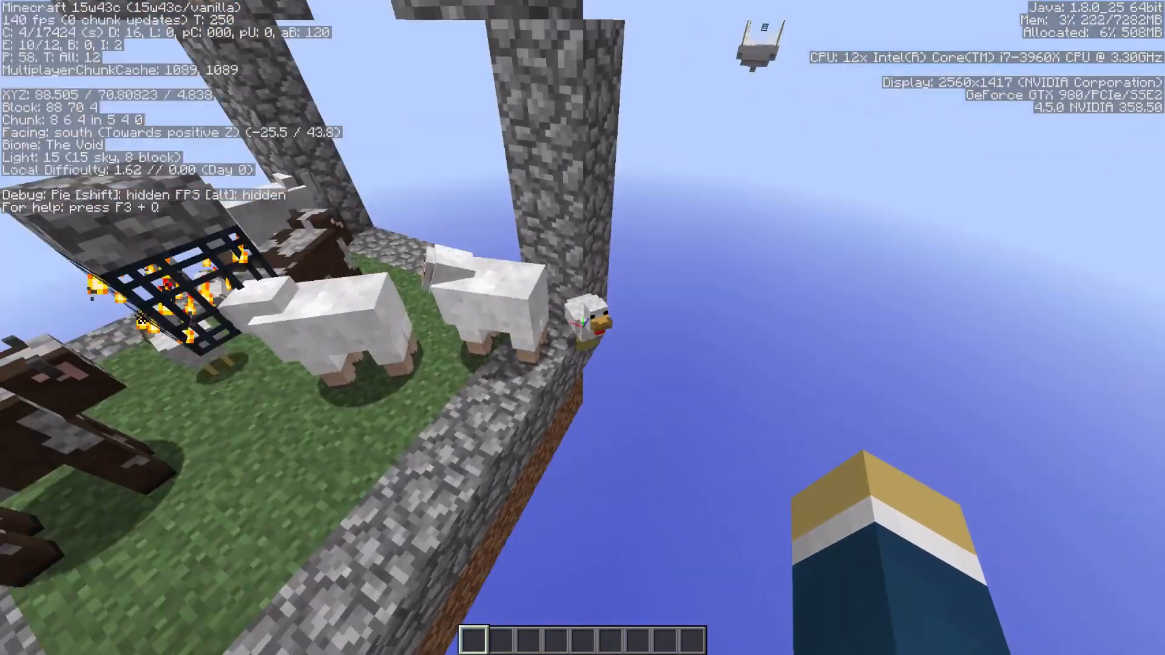
{"action": "mouse_move", "coordinate": [583, 328]}
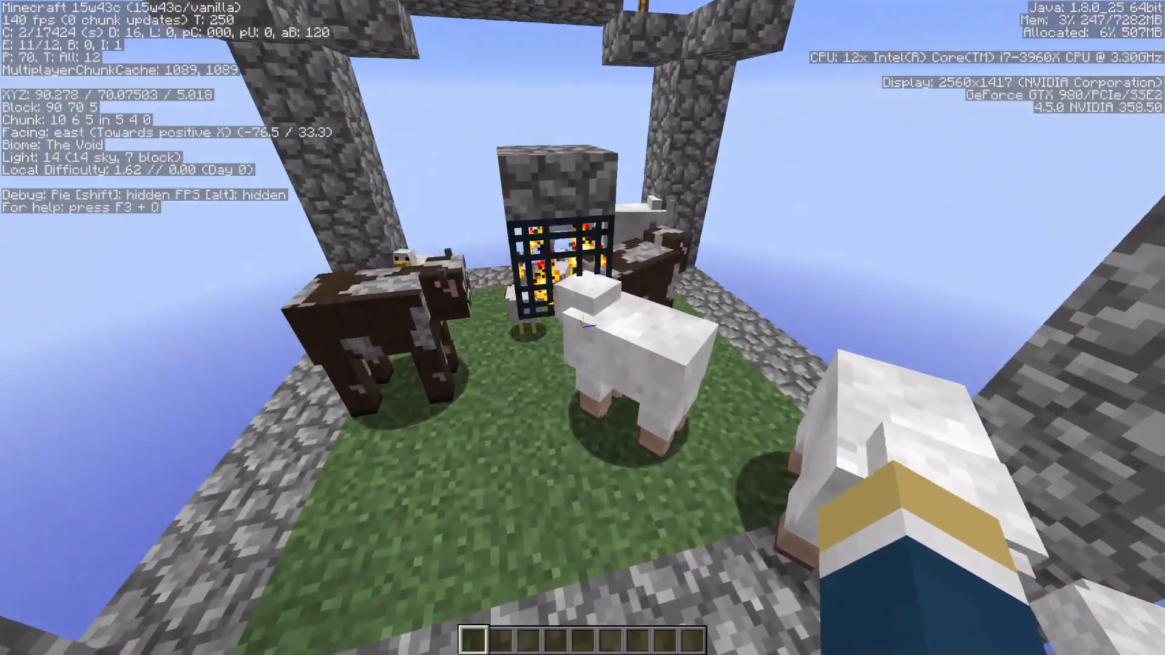
{"action": "mouse_move", "coordinate": [582, 327]}
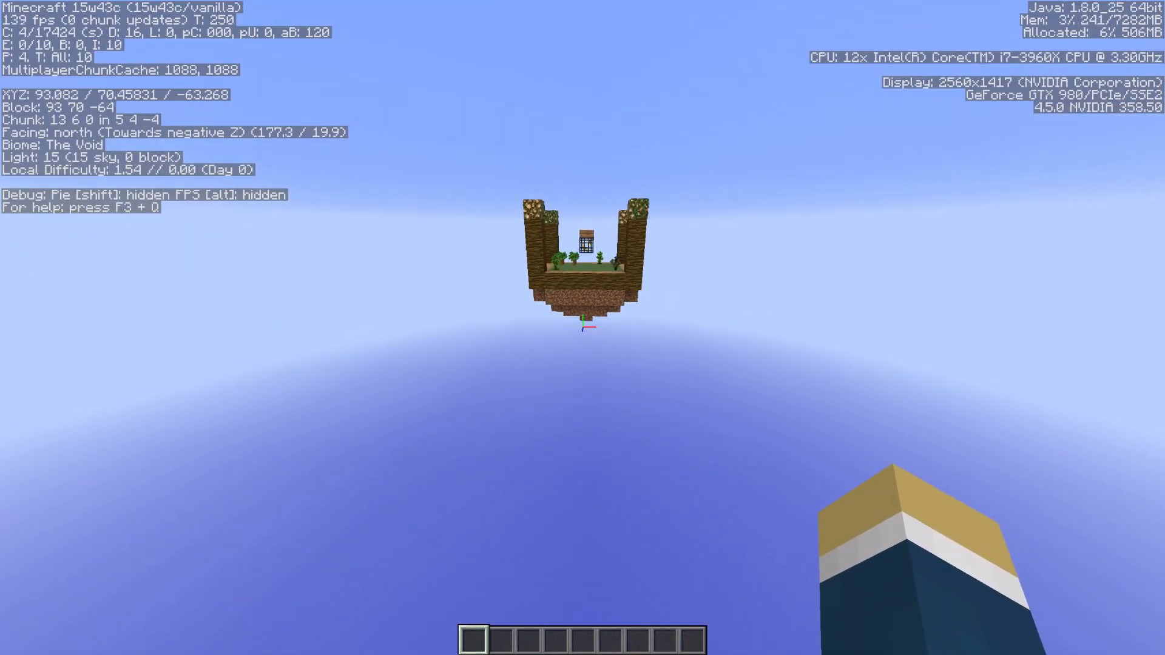
{"action": "mouse_move", "coordinate": [583, 321]}
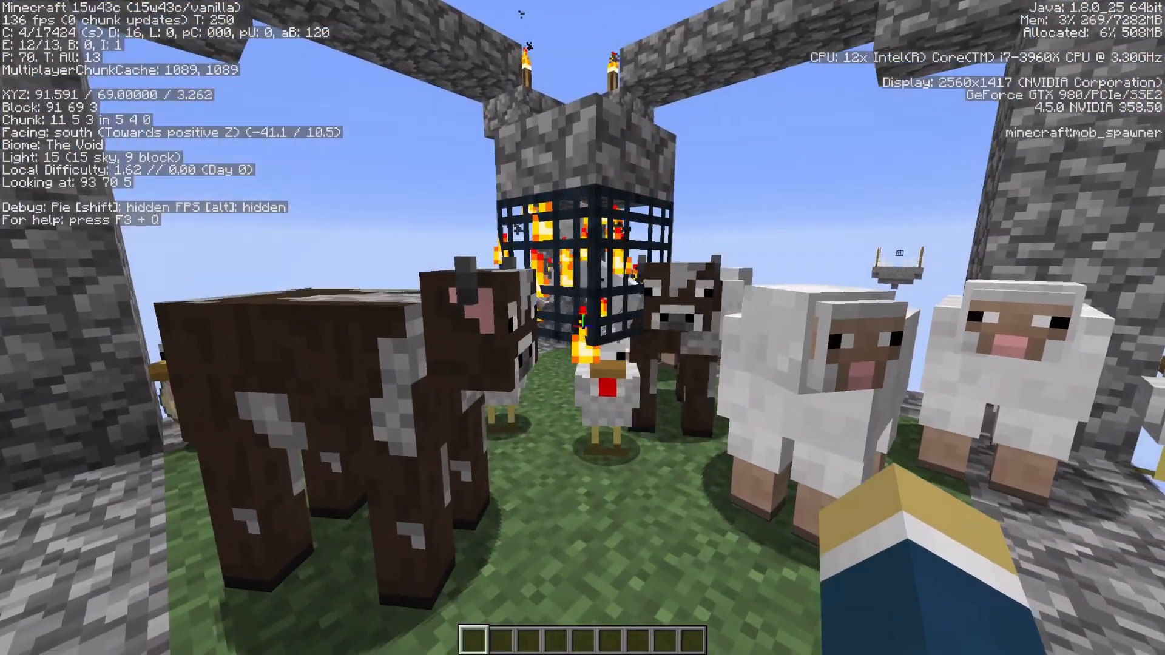
{"action": "mouse_move", "coordinate": [583, 328]}
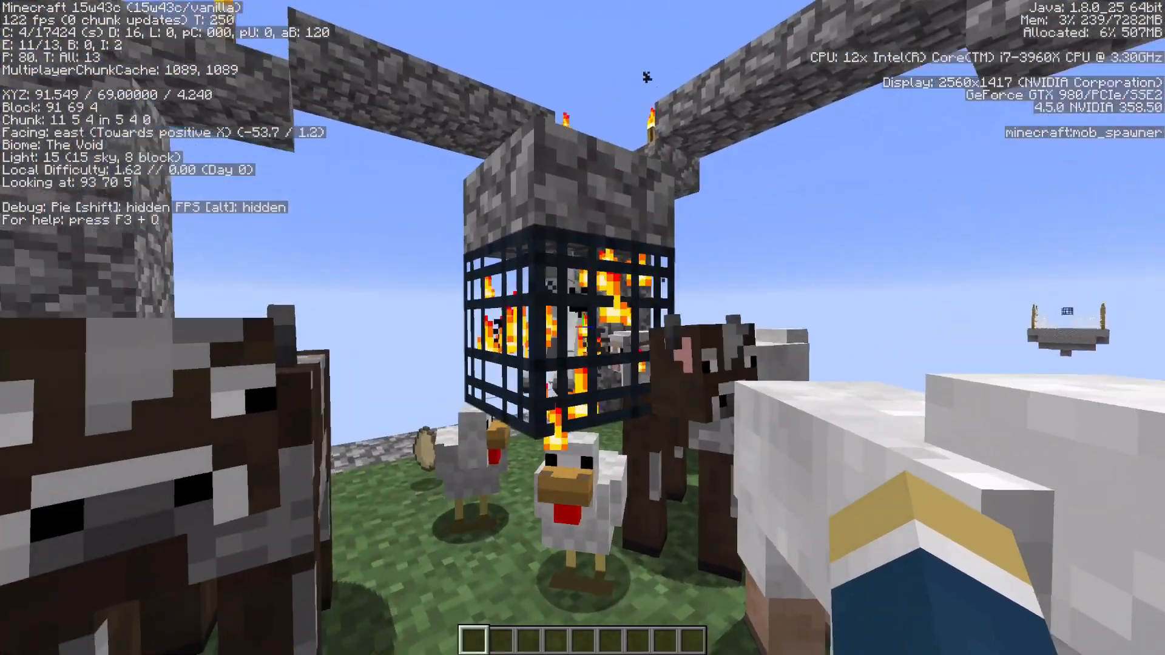
{"action": "mouse_move", "coordinate": [582, 328]}
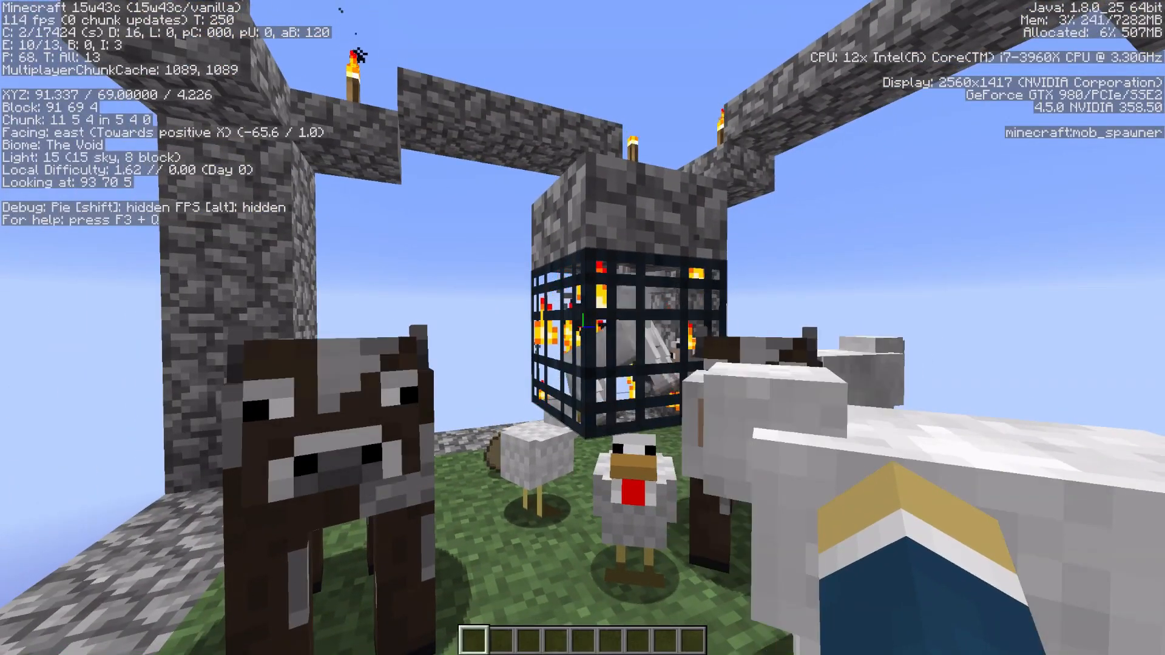
{"action": "mouse_move", "coordinate": [582, 328]}
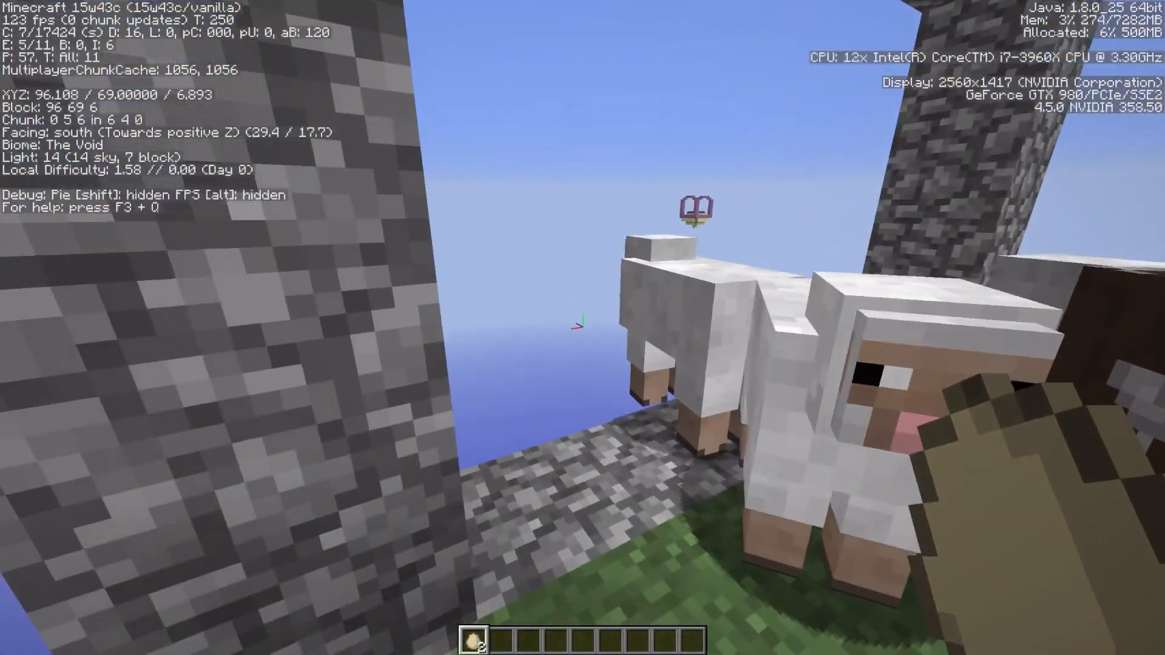
{"action": "mouse_move", "coordinate": [582, 328]}
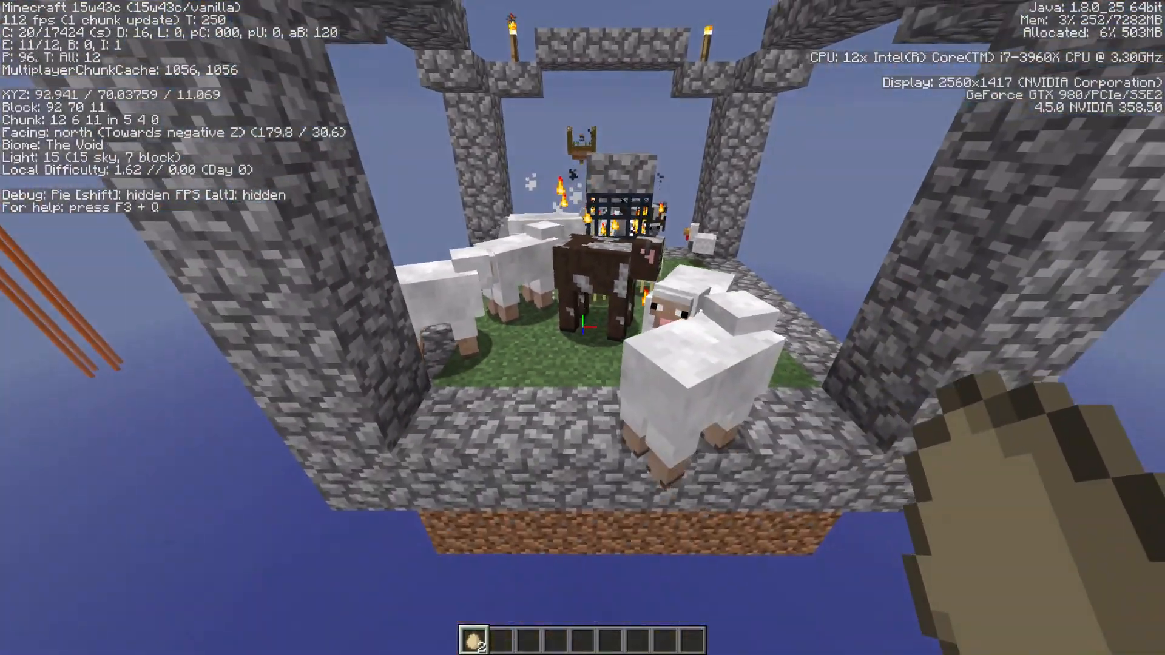
{"action": "mouse_move", "coordinate": [583, 320]}
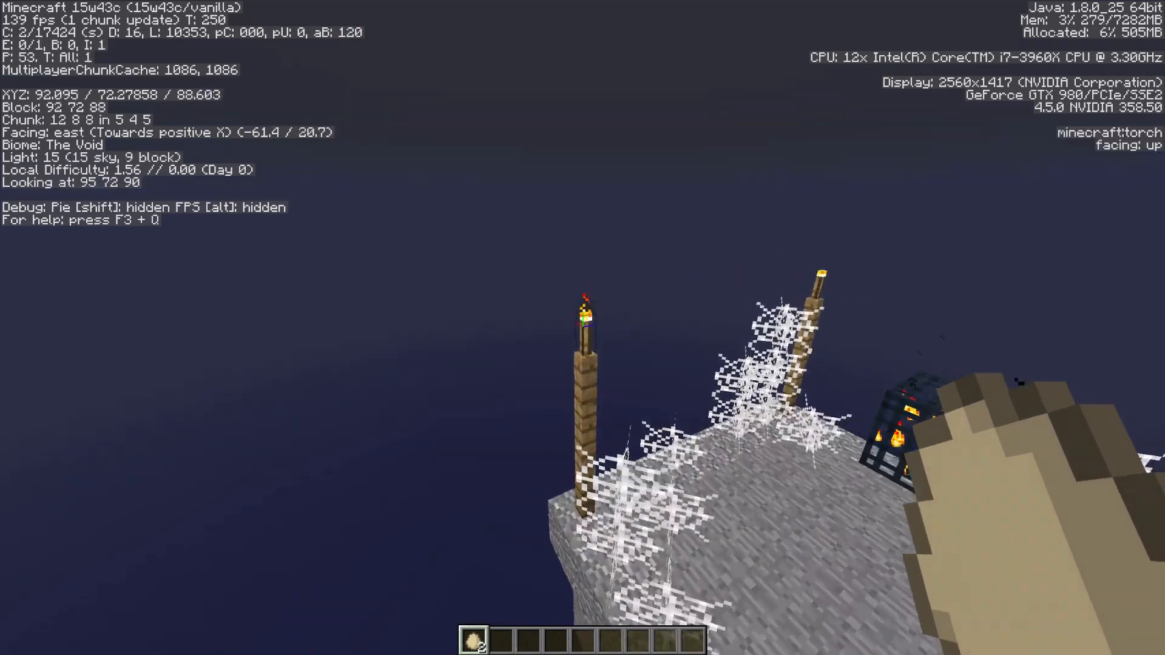
{"action": "mouse_move", "coordinate": [582, 327]}
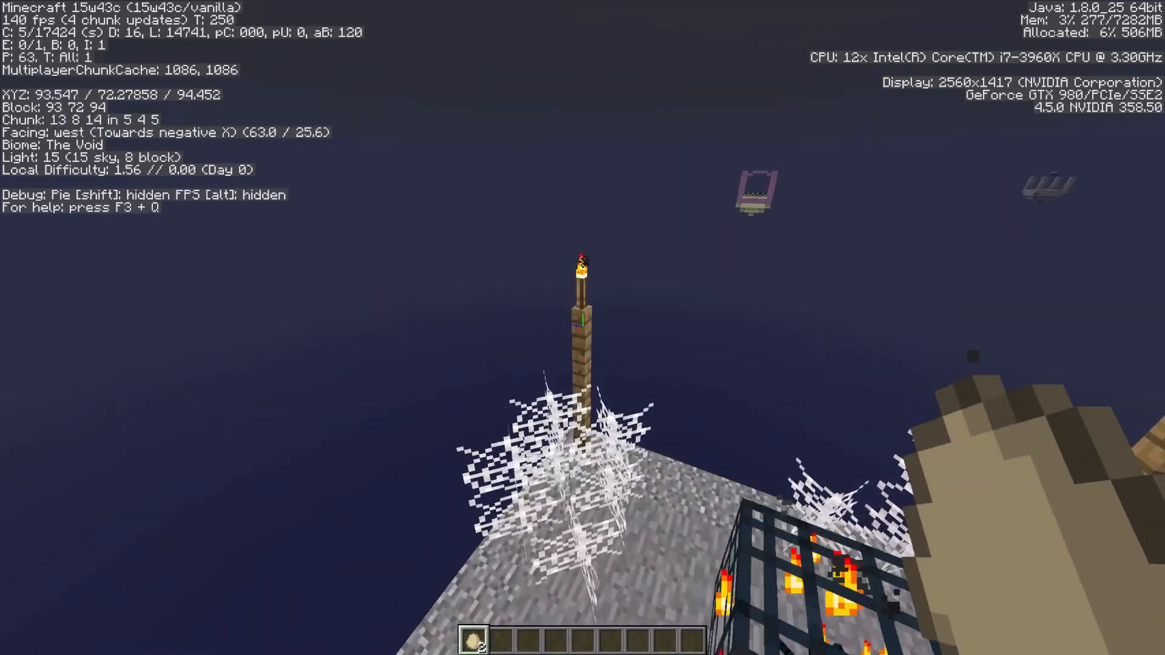
Step: Take a diamond sword from the creative inventory by searching 'sw'
{"action": "key", "text": "e"}
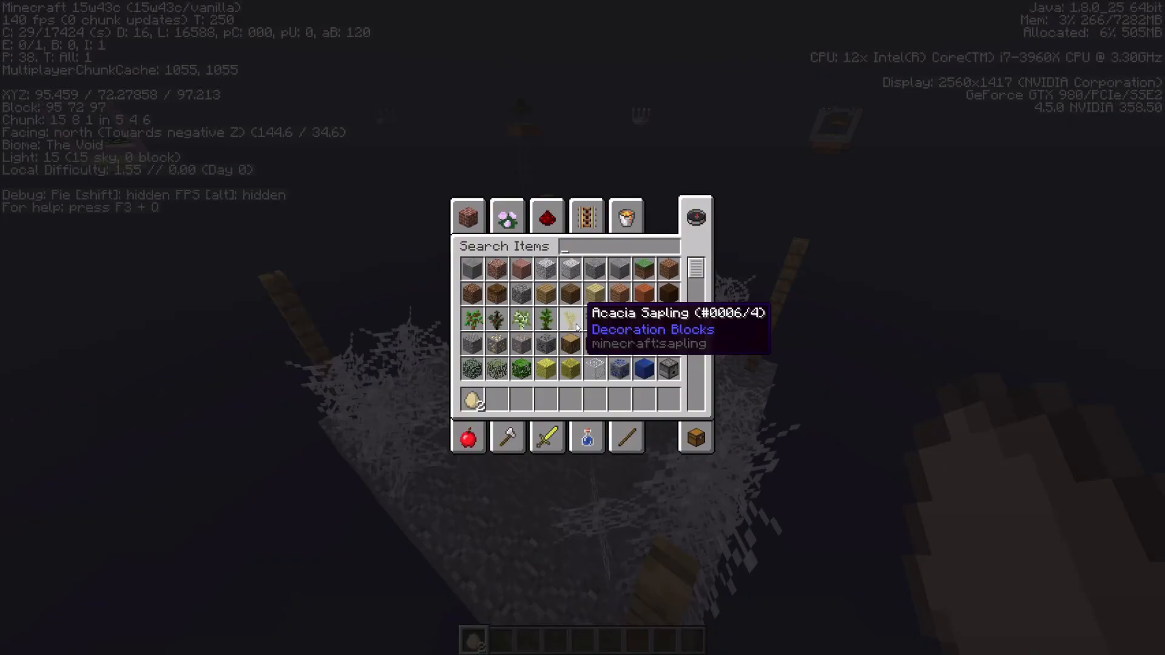
{"action": "type", "text": "sw"}
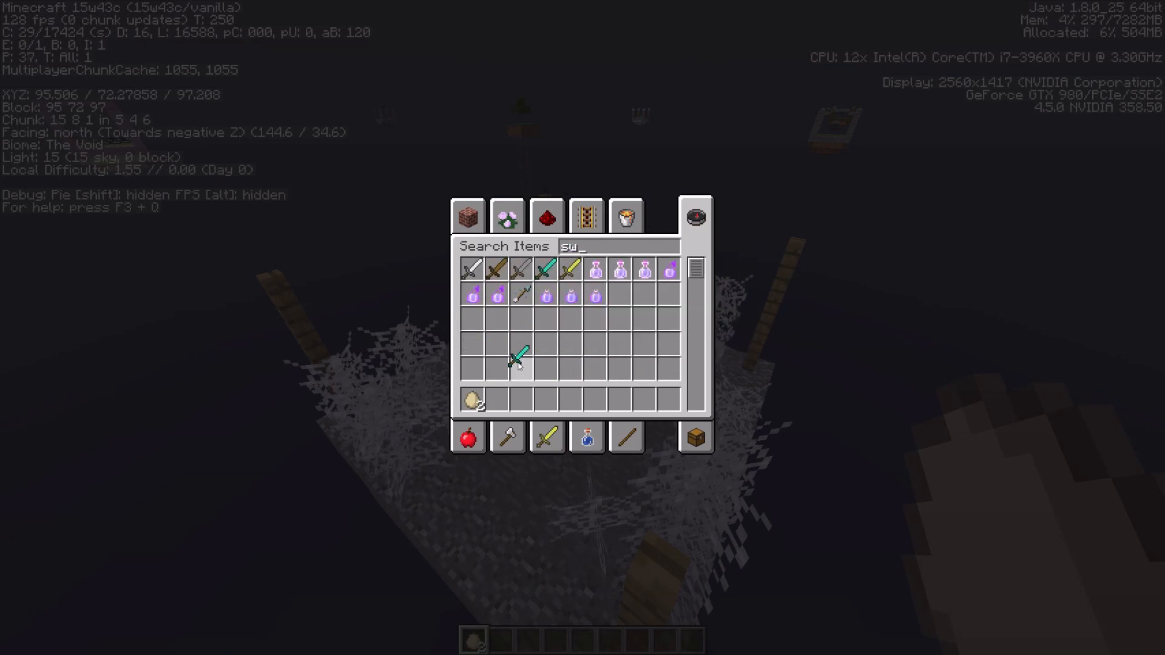
{"action": "key", "text": "Escape"}
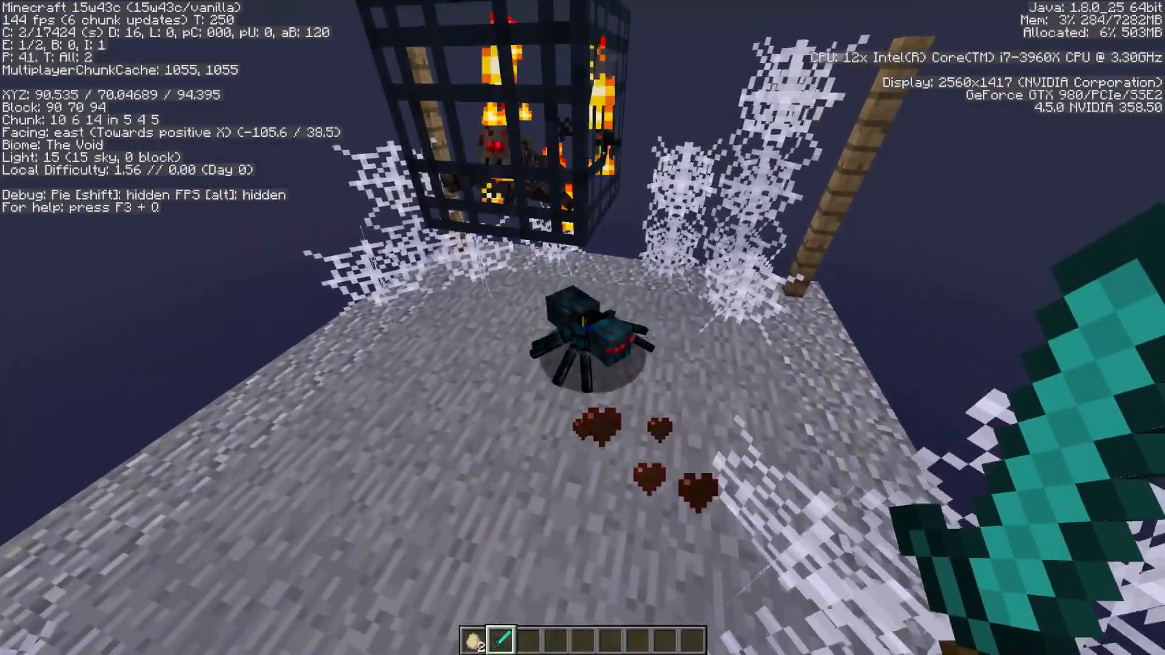
{"action": "mouse_move", "coordinate": [583, 328]}
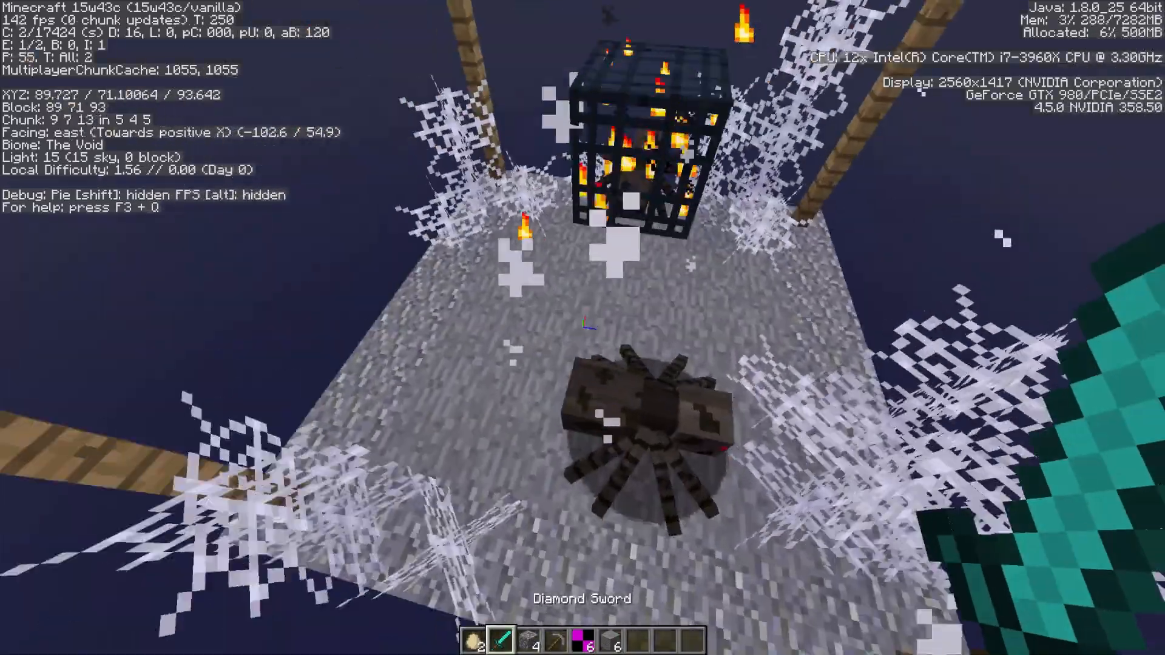
{"action": "mouse_move", "coordinate": [583, 328]}
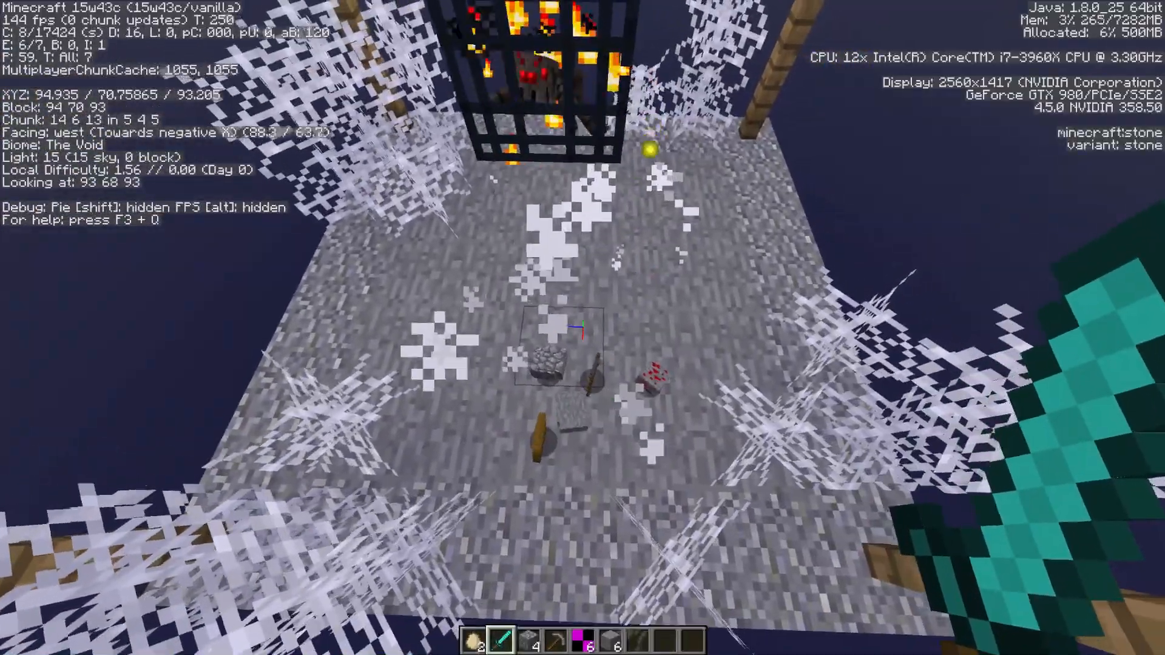
{"action": "mouse_move", "coordinate": [582, 312]}
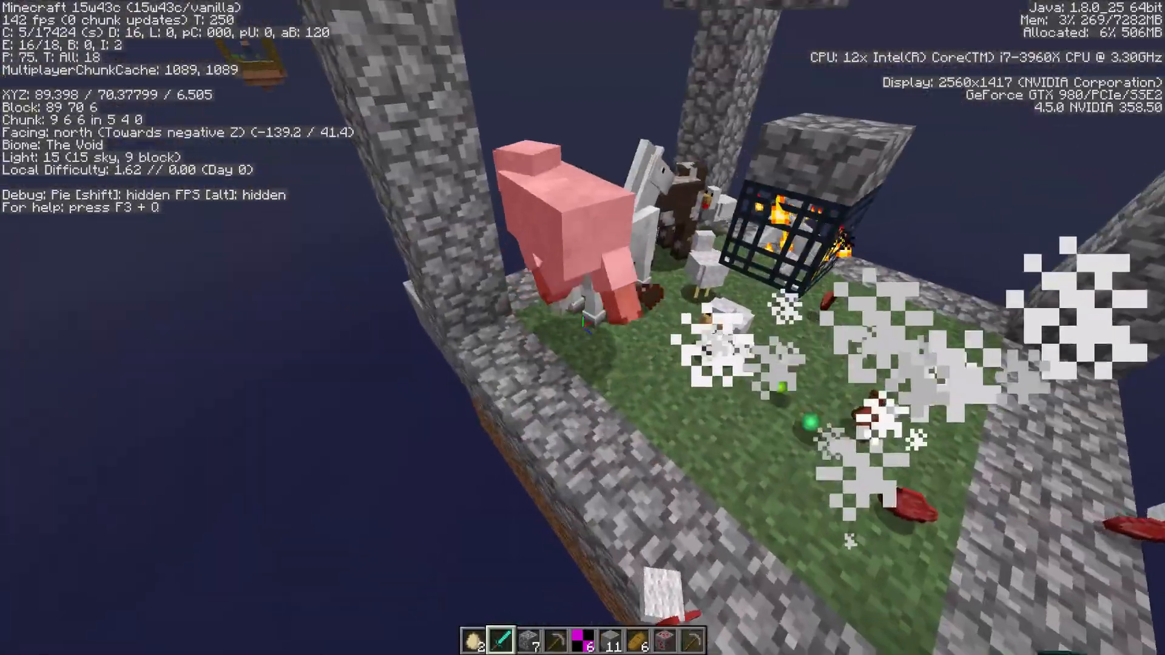
{"action": "mouse_move", "coordinate": [583, 327]}
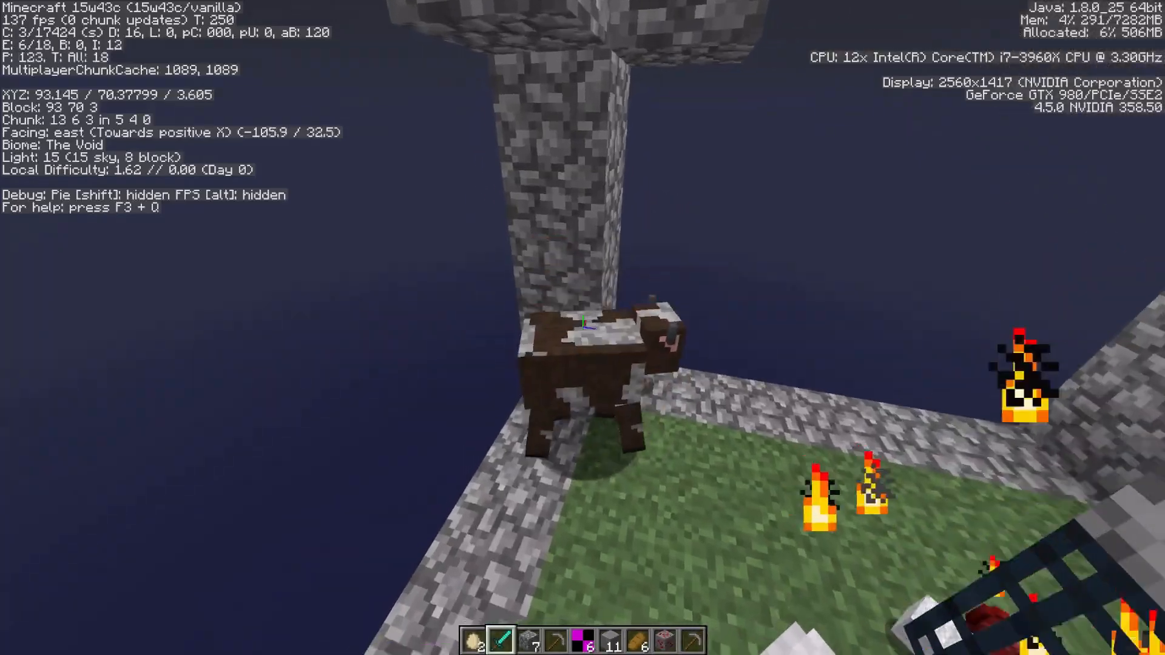
{"action": "mouse_move", "coordinate": [582, 328]}
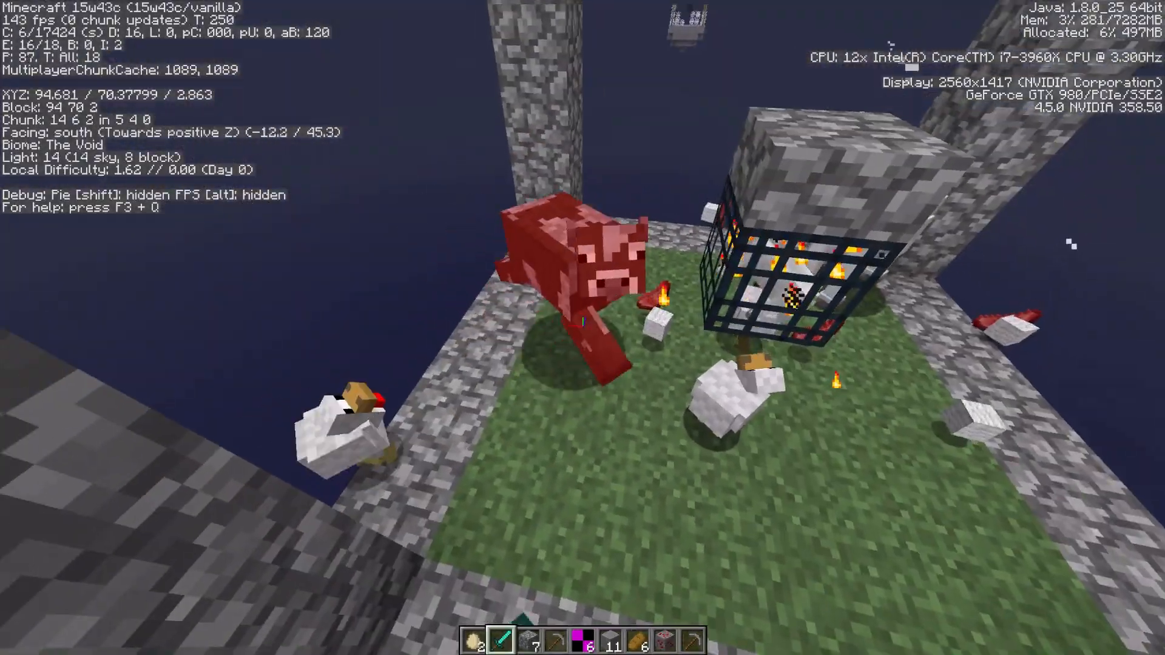
{"action": "mouse_move", "coordinate": [582, 327]}
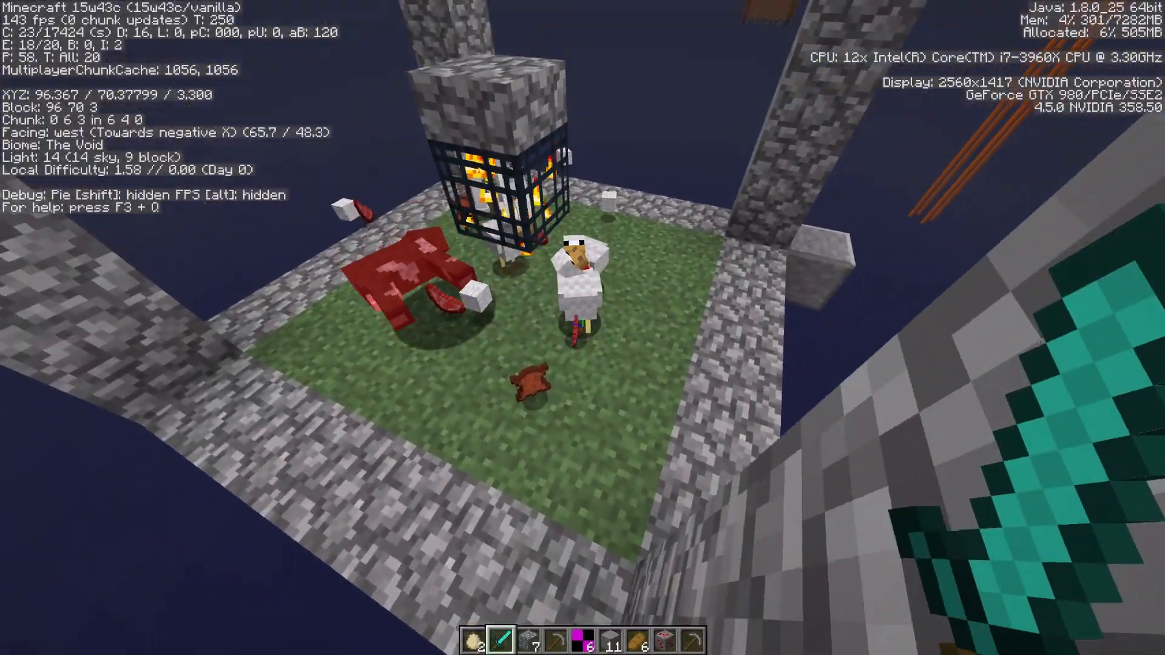
{"action": "mouse_move", "coordinate": [583, 328]}
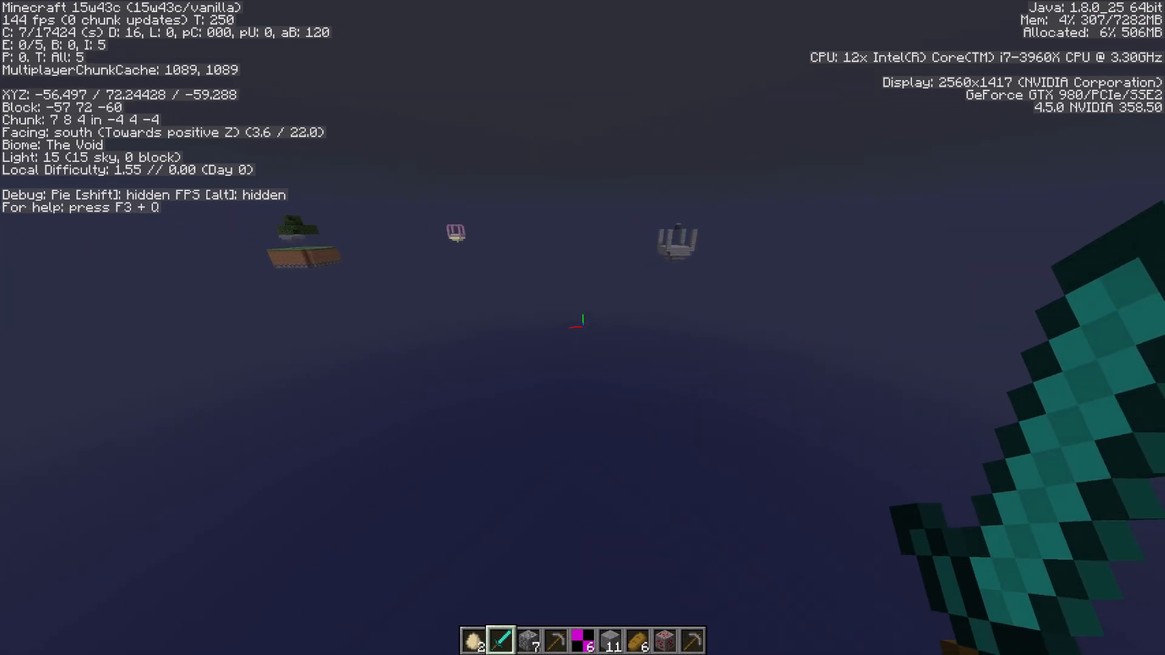
{"action": "mouse_move", "coordinate": [582, 321]}
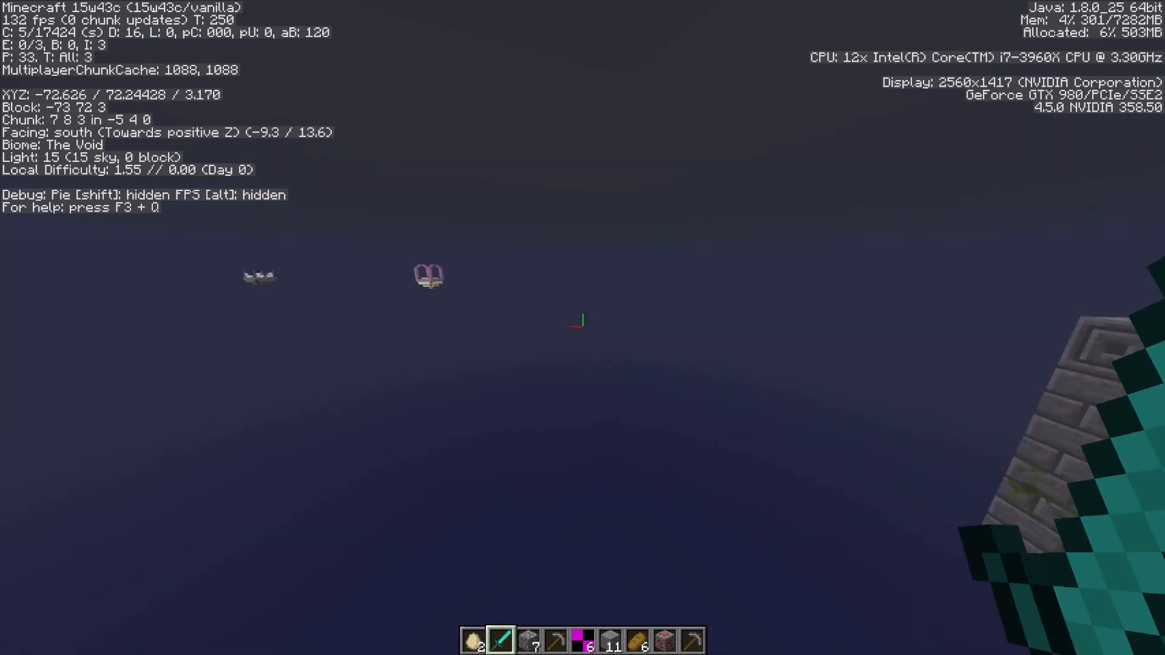
{"action": "mouse_move", "coordinate": [583, 321]}
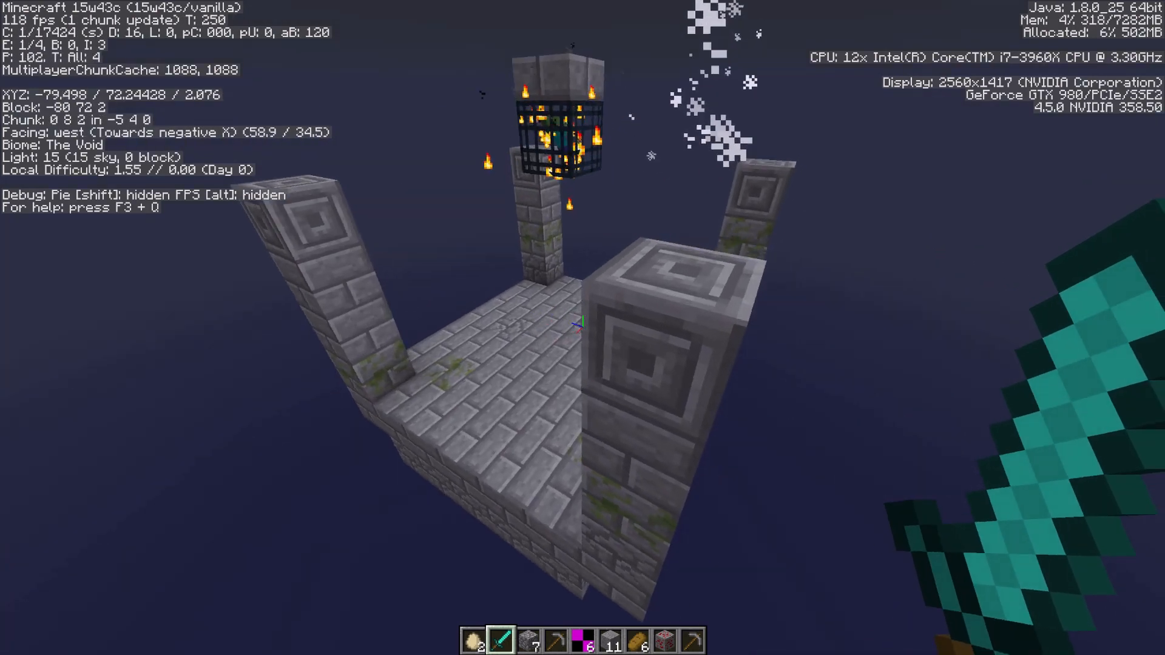
{"action": "mouse_move", "coordinate": [583, 327]}
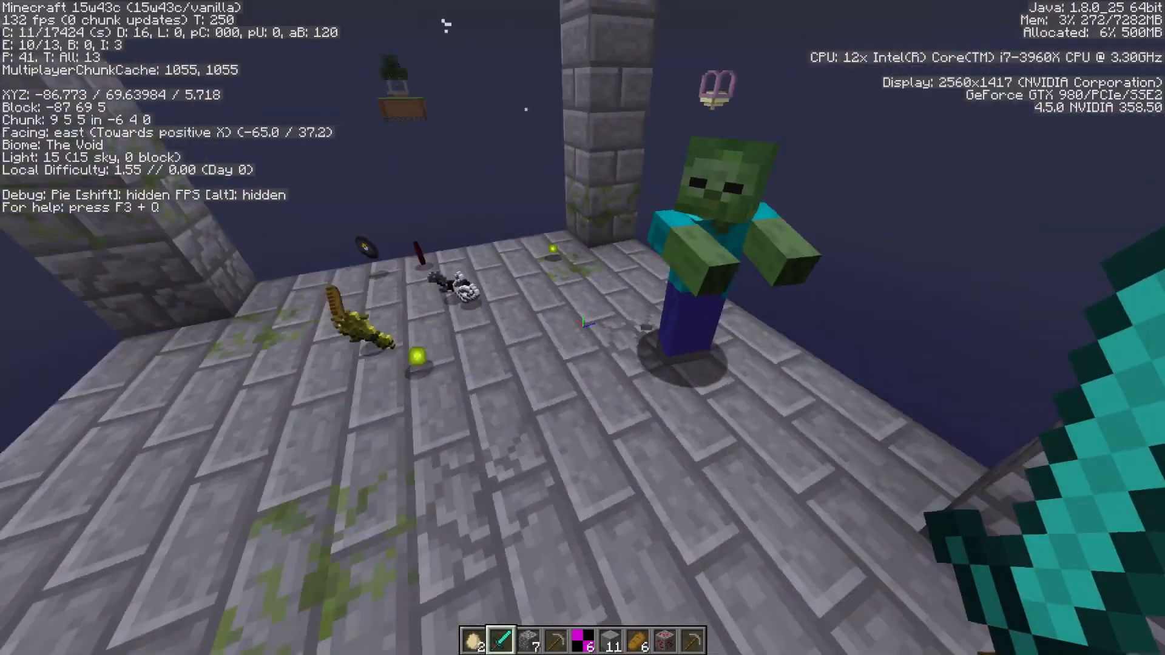
{"action": "mouse_move", "coordinate": [582, 319]}
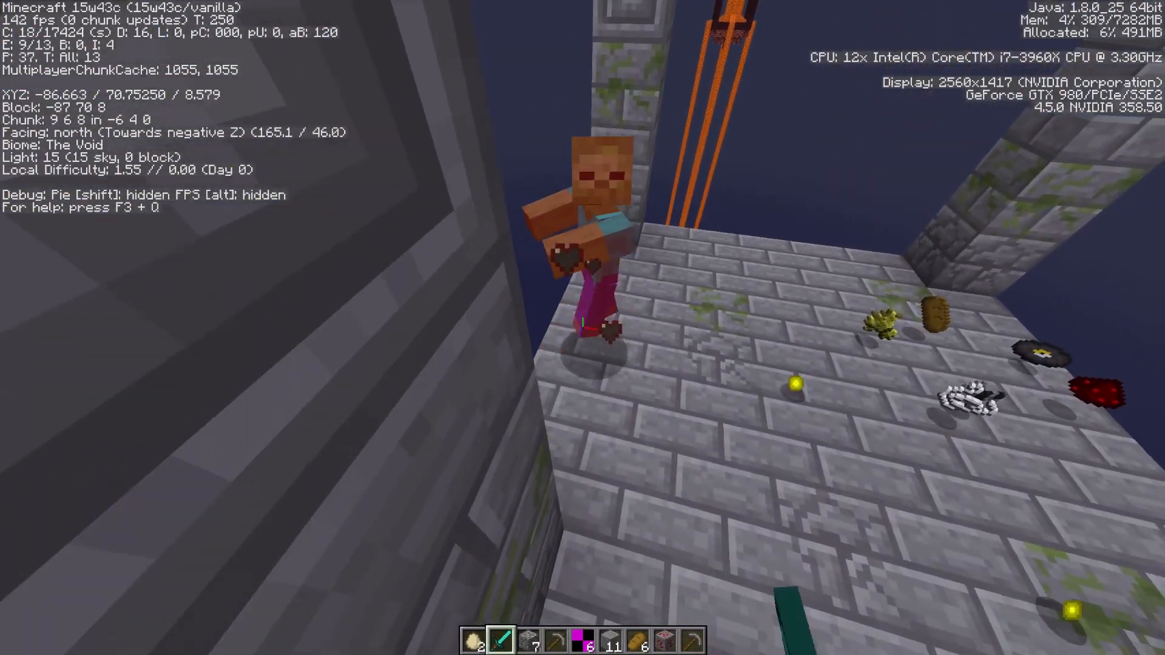
{"action": "mouse_move", "coordinate": [582, 327]}
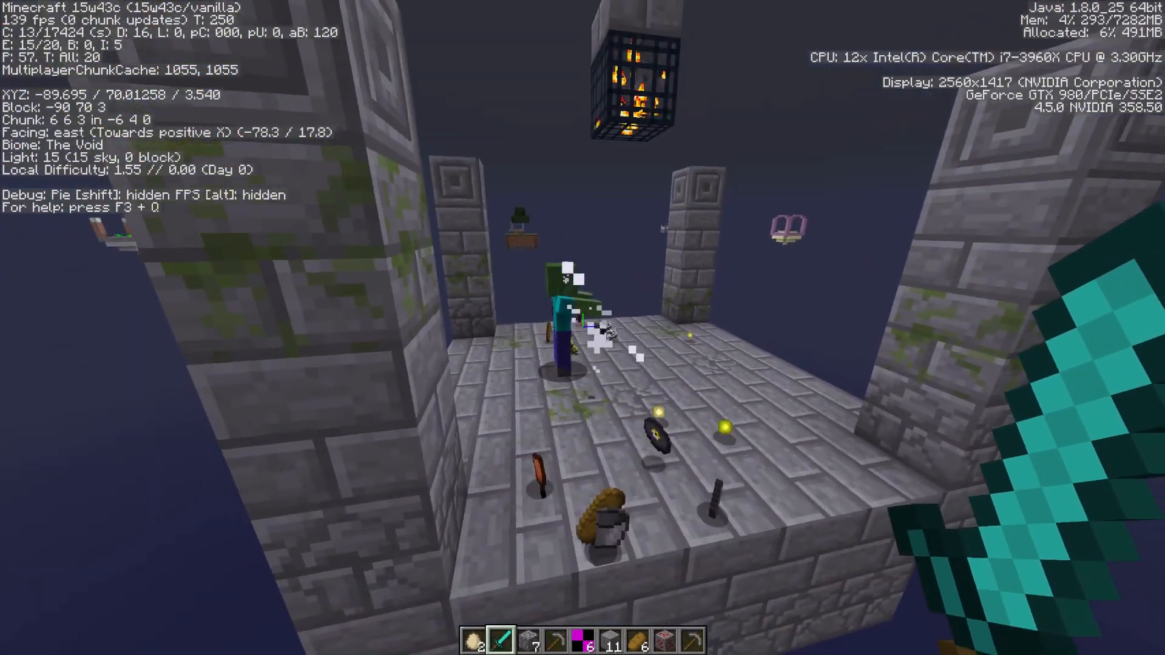
{"action": "mouse_move", "coordinate": [582, 328]}
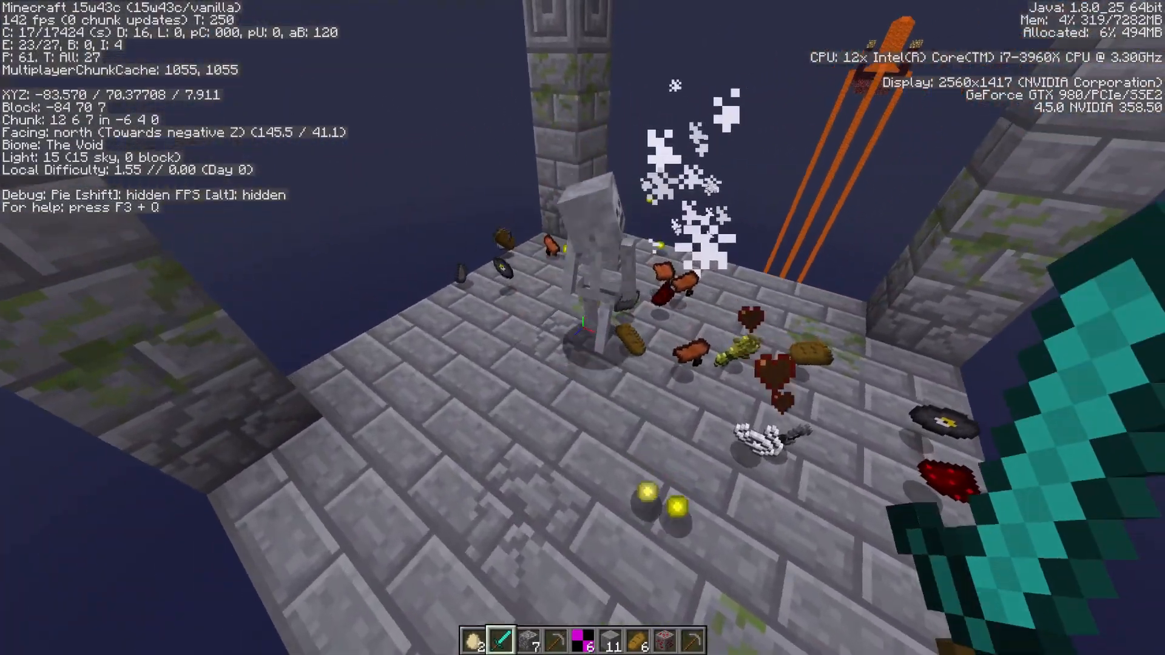
{"action": "mouse_move", "coordinate": [582, 328]}
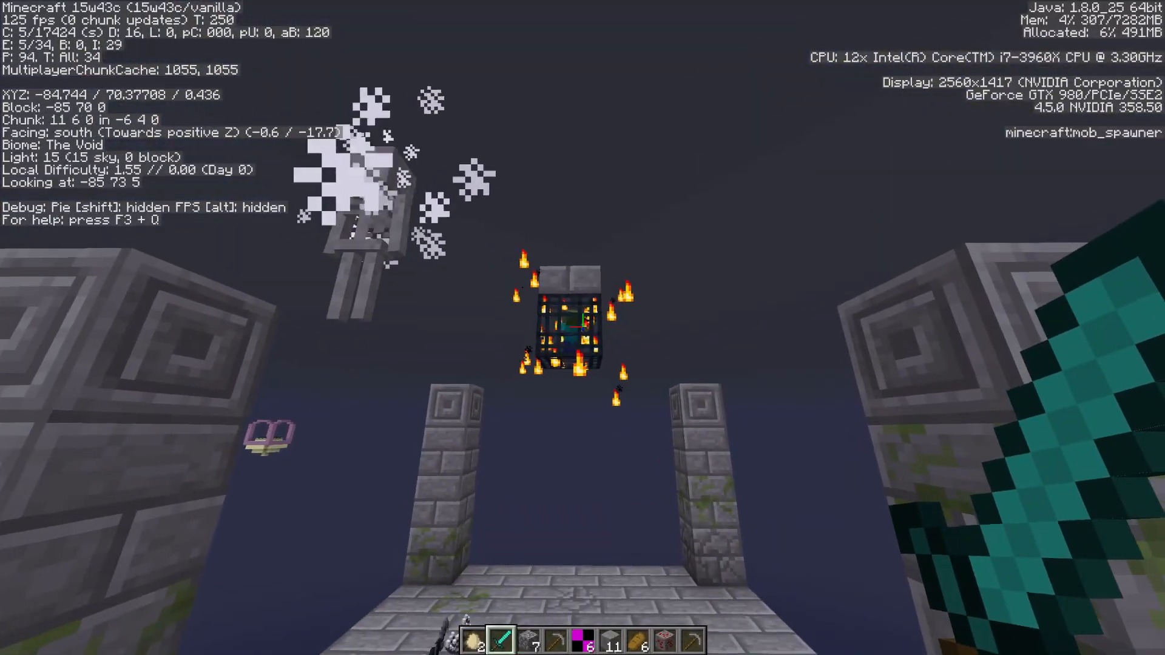
{"action": "mouse_move", "coordinate": [582, 320]}
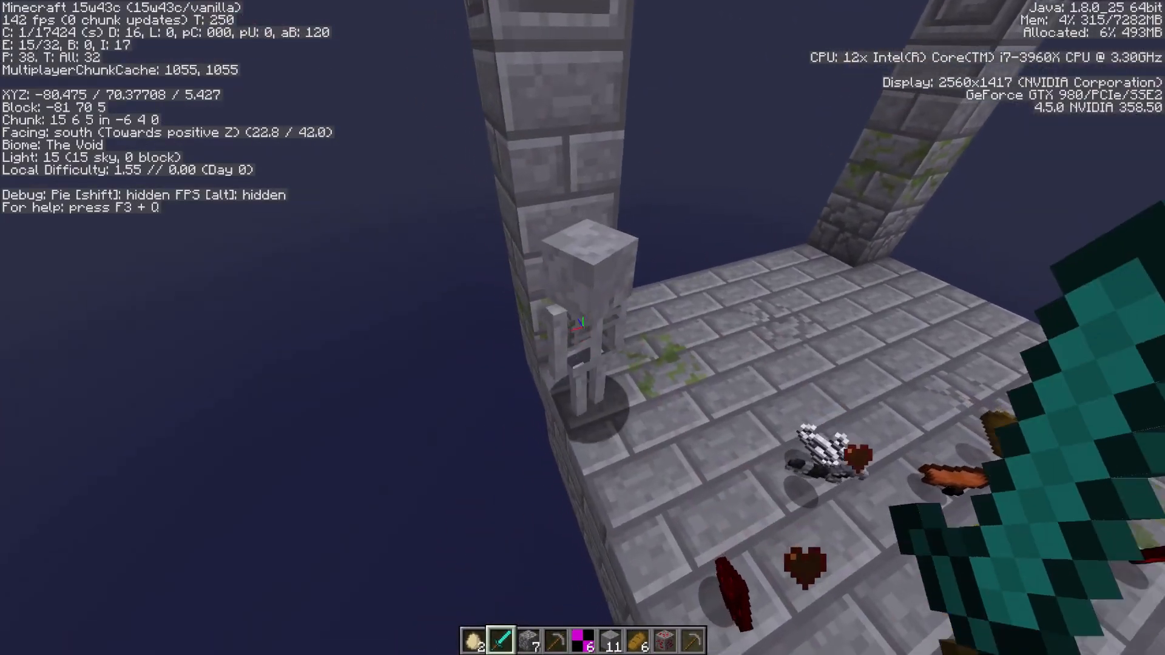
{"action": "mouse_move", "coordinate": [583, 328]}
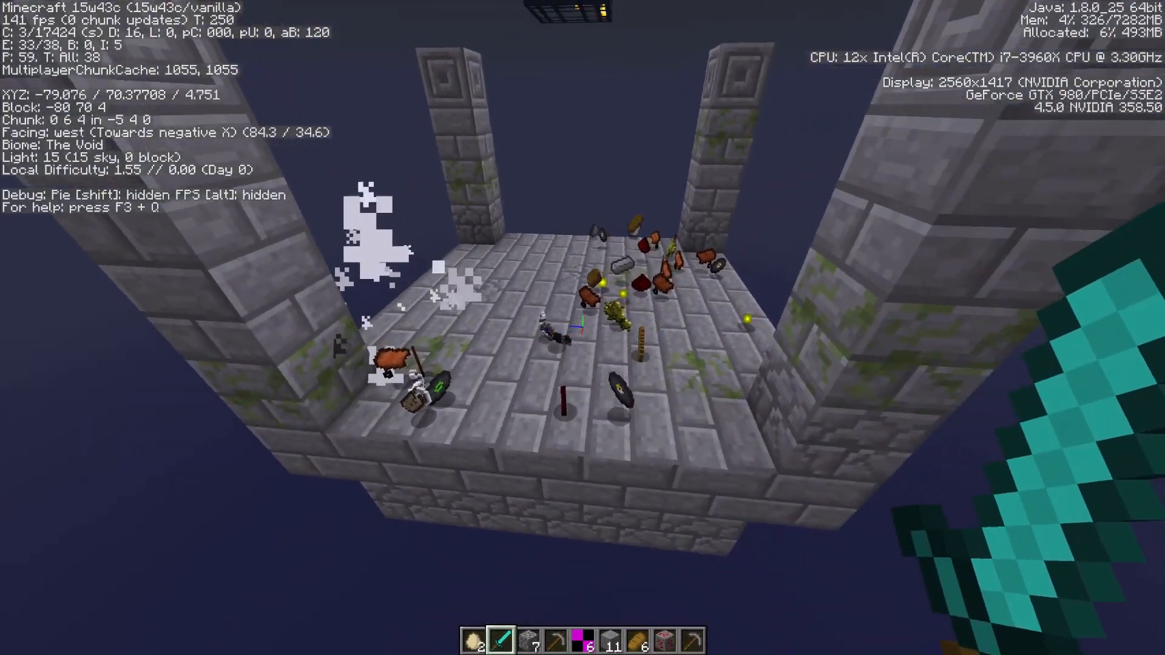
{"action": "mouse_move", "coordinate": [583, 326]}
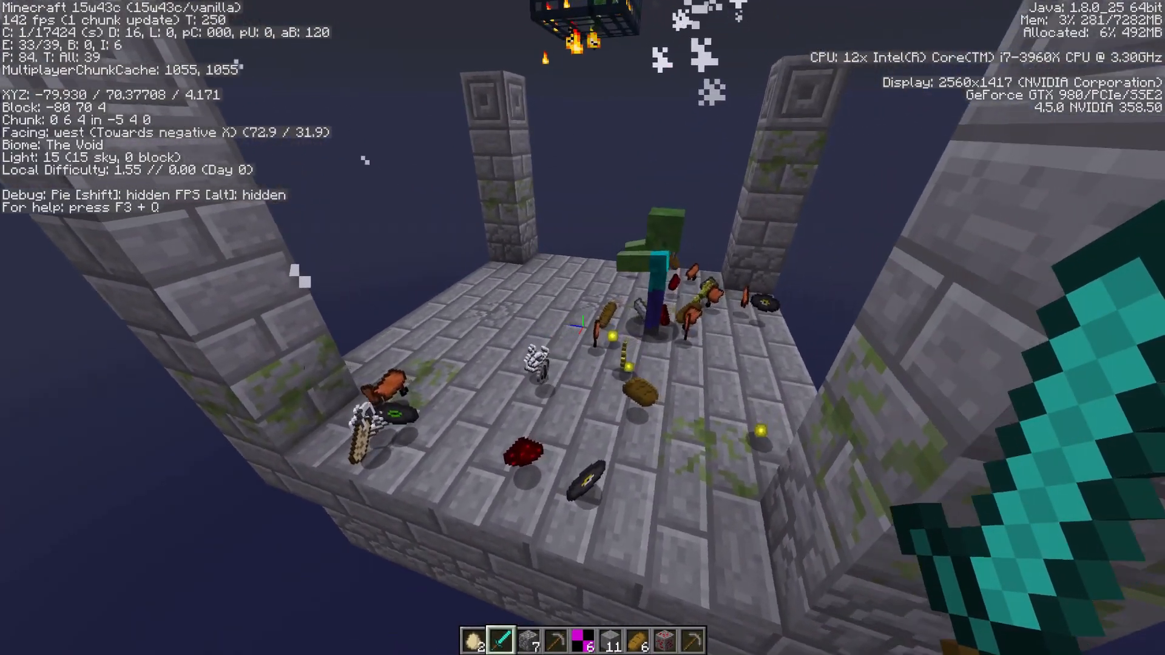
{"action": "mouse_move", "coordinate": [583, 328]}
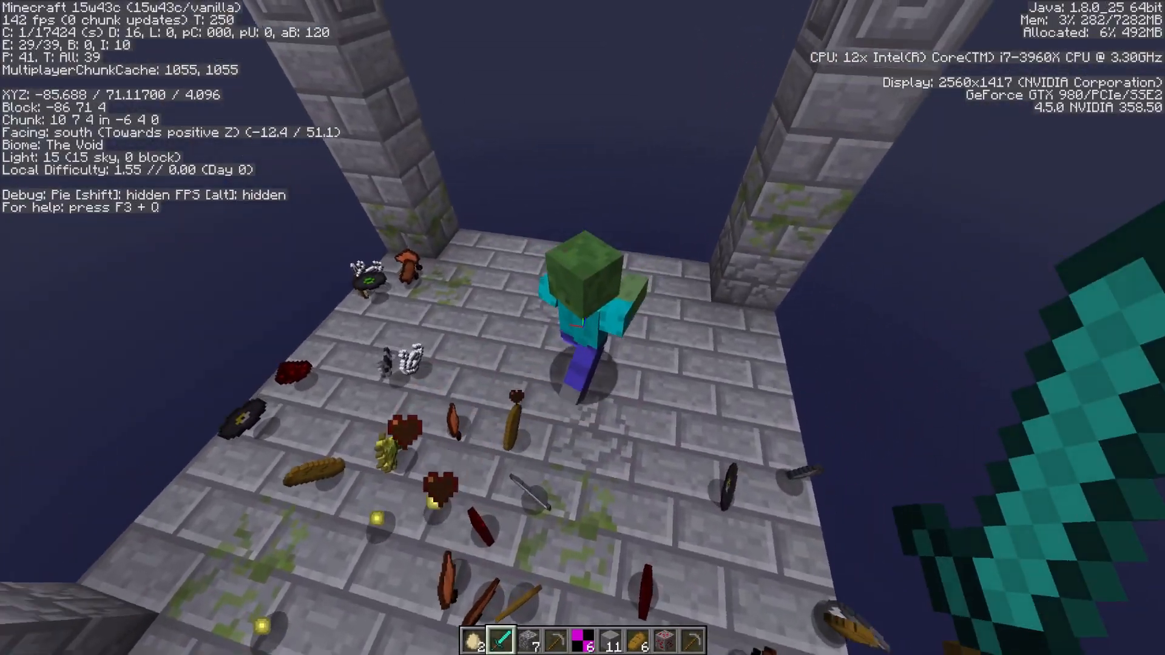
{"action": "mouse_move", "coordinate": [583, 328]}
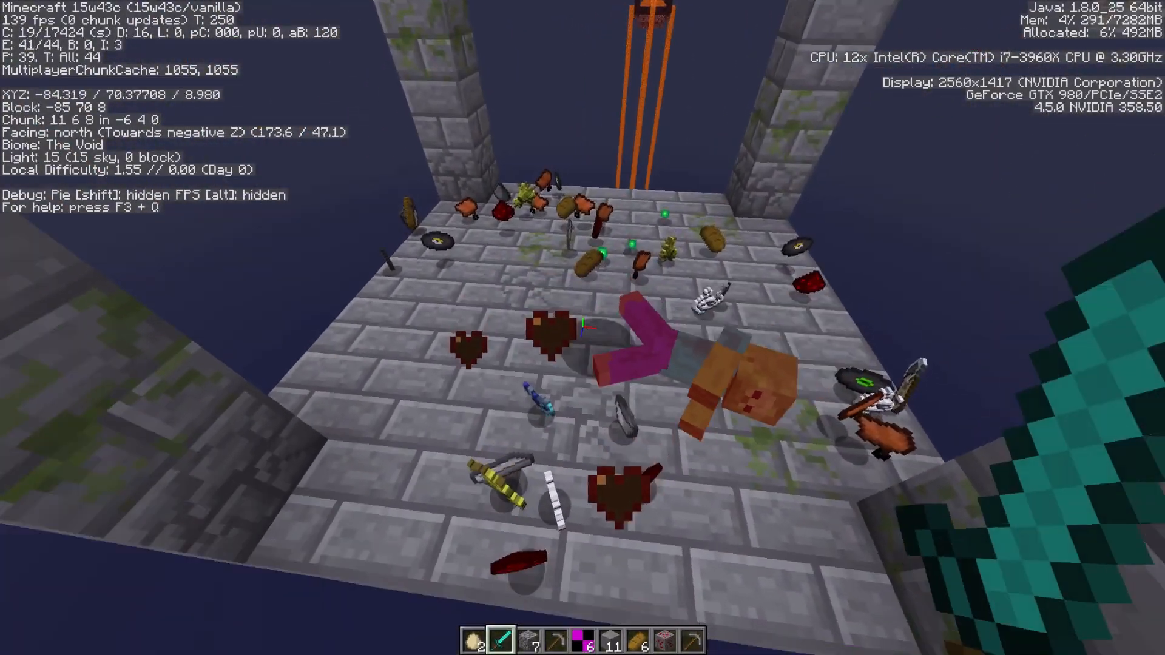
{"action": "mouse_move", "coordinate": [582, 320]}
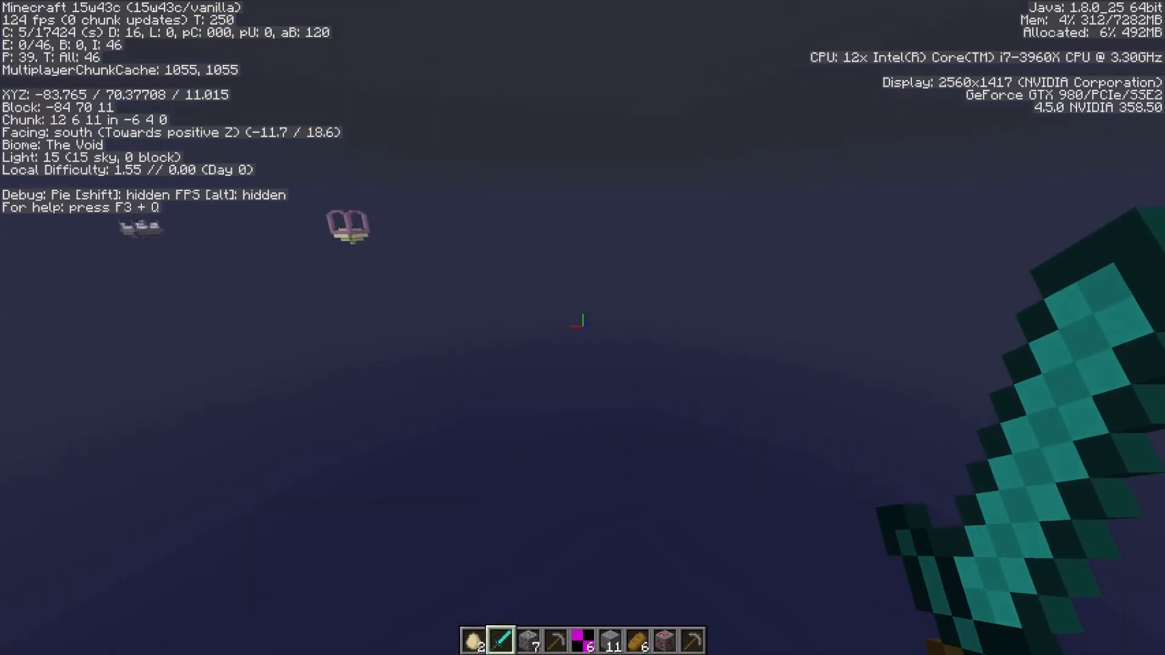
{"action": "mouse_move", "coordinate": [583, 320]}
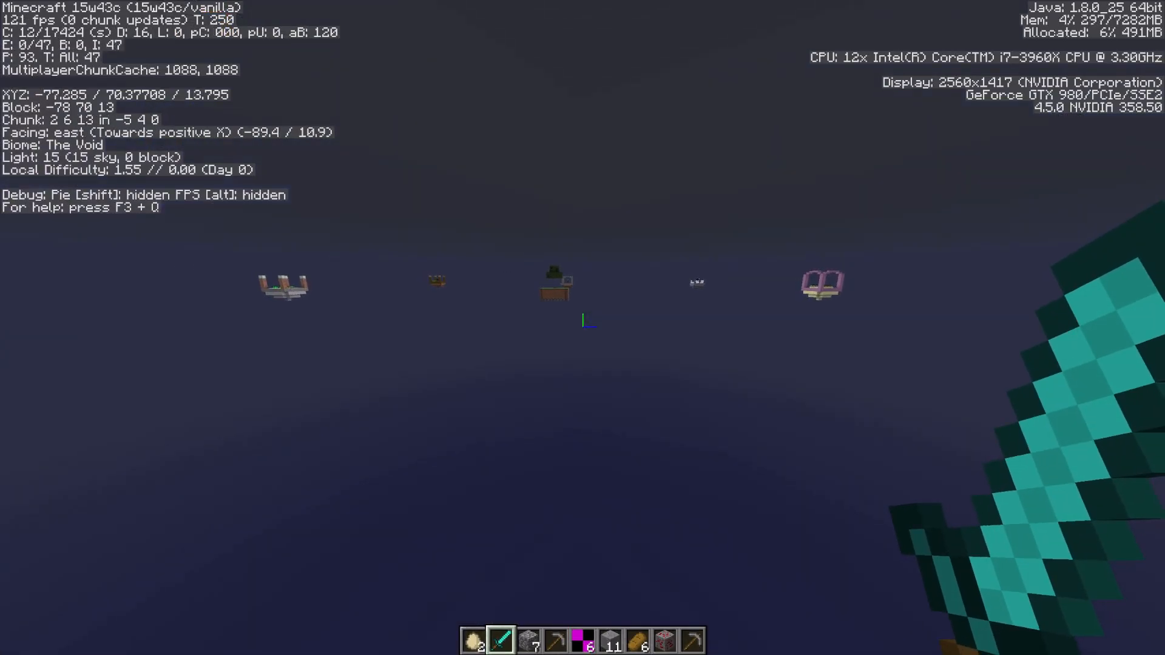
Step: Fly back over the starting tree island toward the outer islands
{"action": "key", "text": "w"}
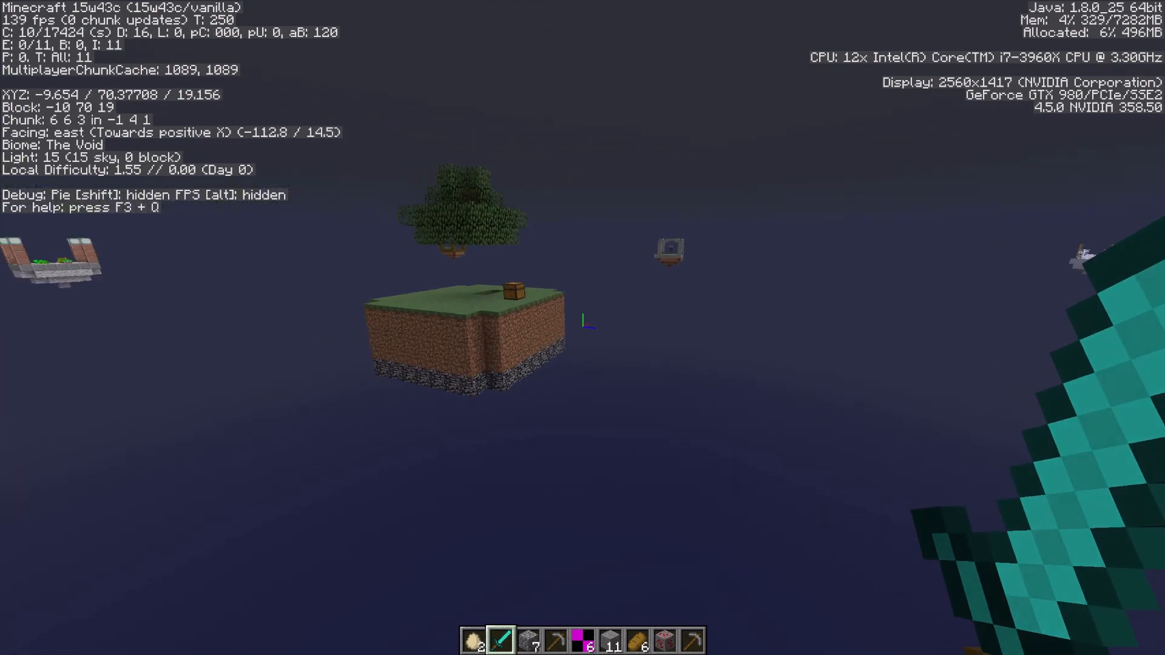
{"action": "mouse_move", "coordinate": [582, 320]}
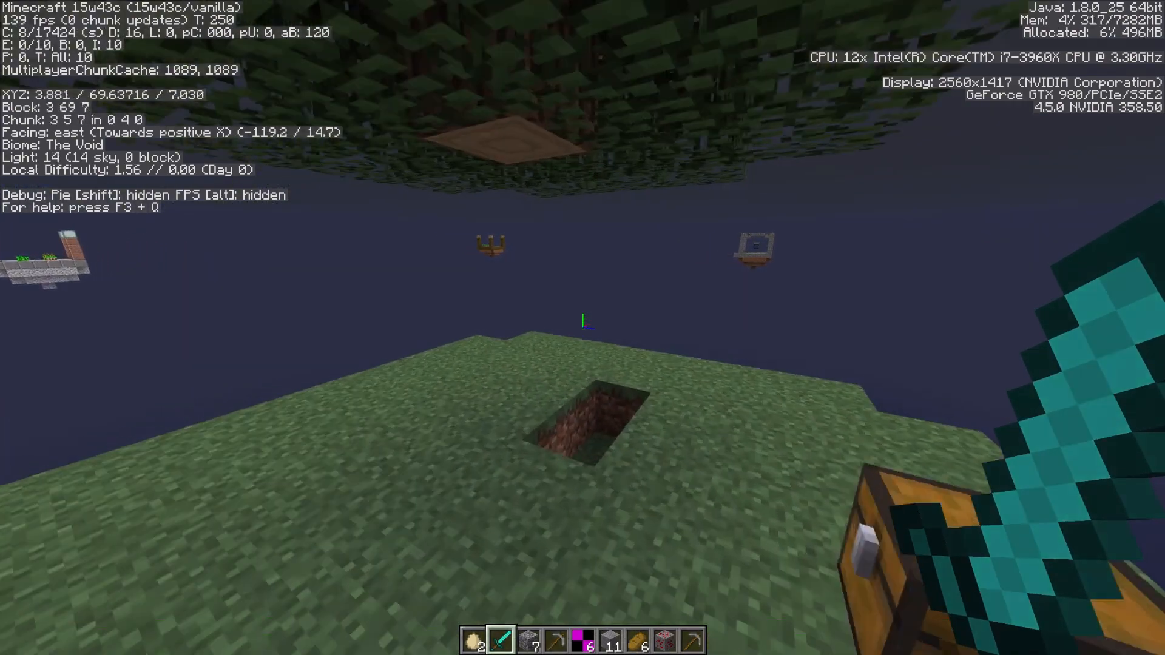
{"action": "mouse_move", "coordinate": [582, 320]}
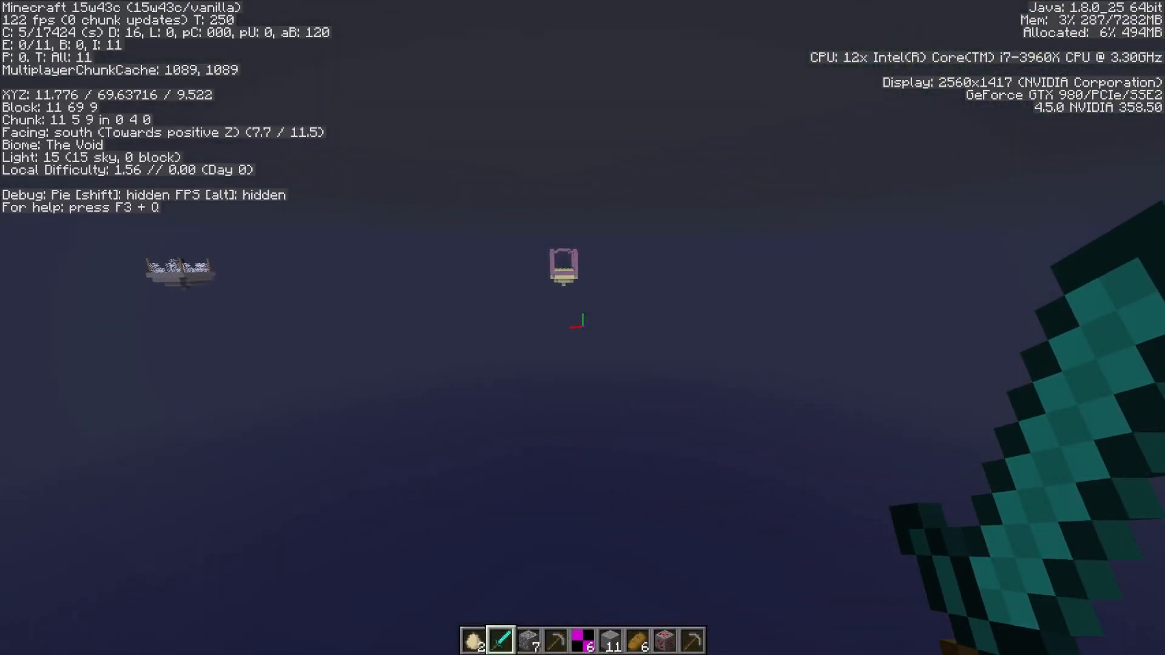